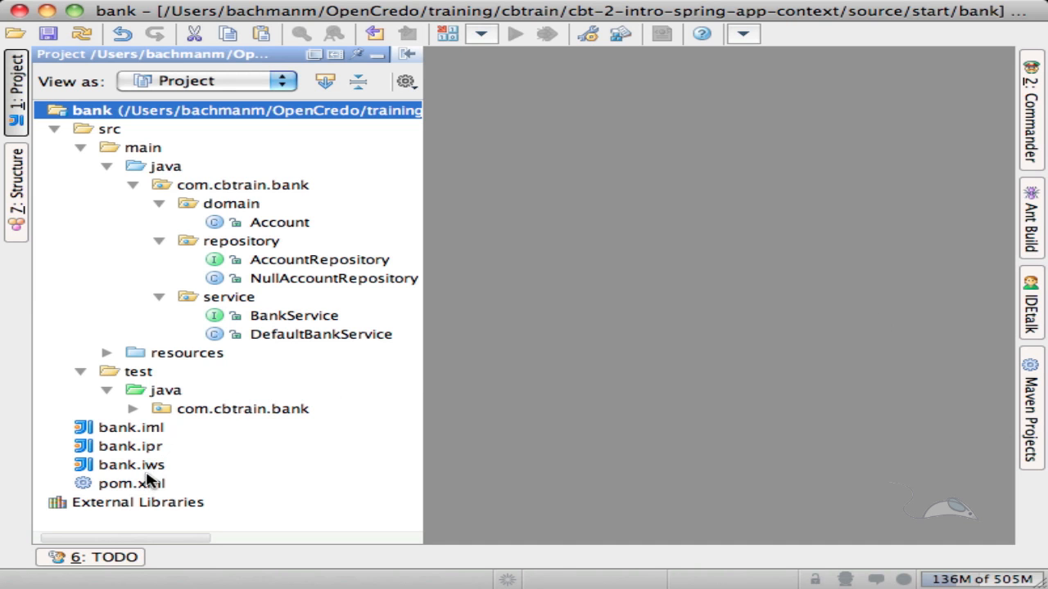
Open pom.xml and add the org.springframework spring-core dependency, leaving its version empty.
double_click(131, 483)
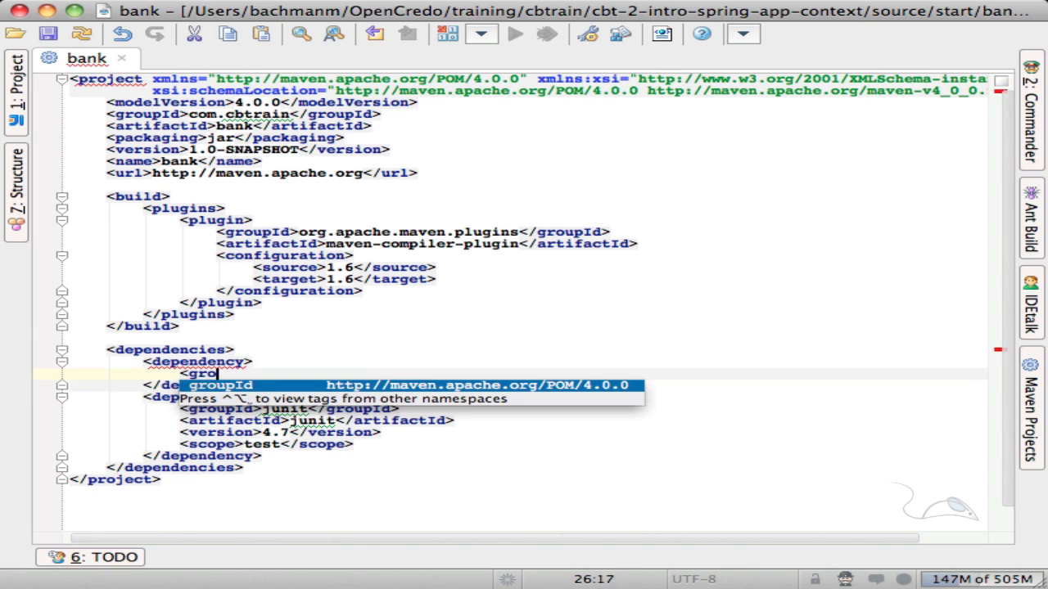
text(org.springframework</groupId>)
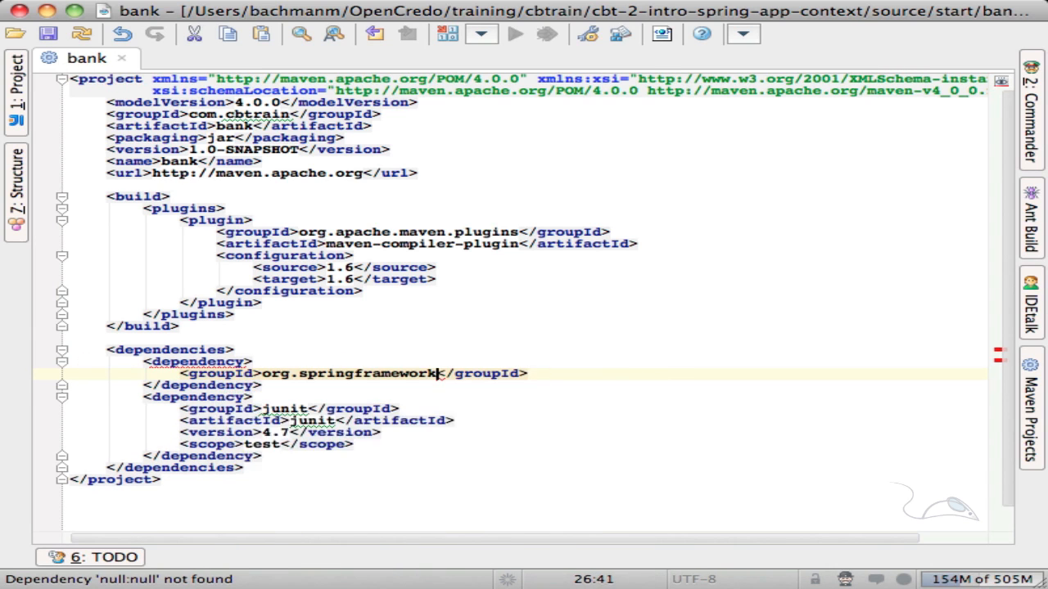
text(s)
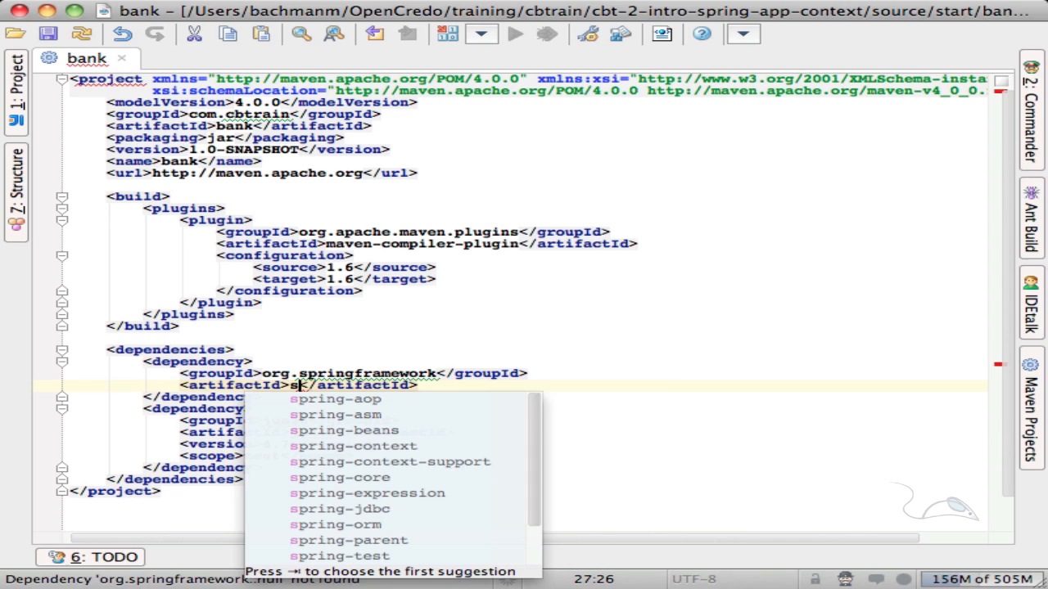
text(pring-core)
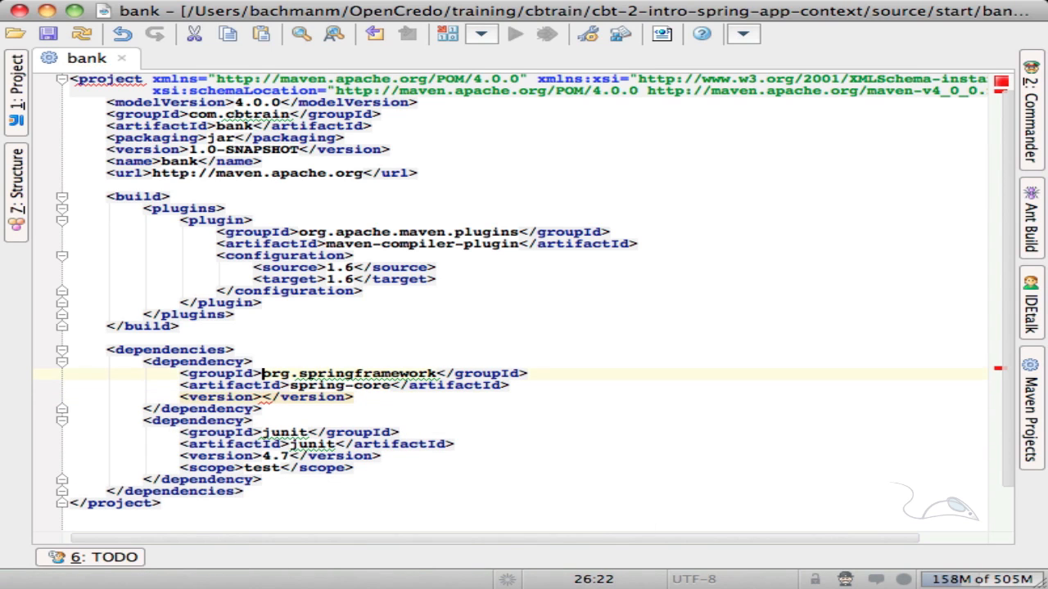
text(<properties>)
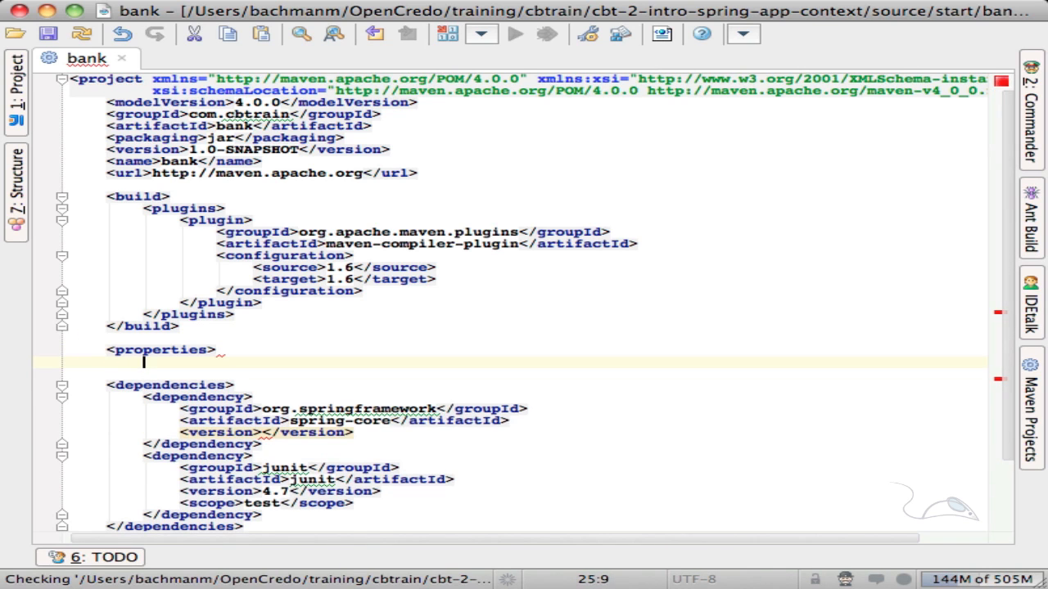
Add property org.springframework.version = 3.0.5.RELEASE and set spring-core's version to ${org.springframework.version}.
text(<org.)
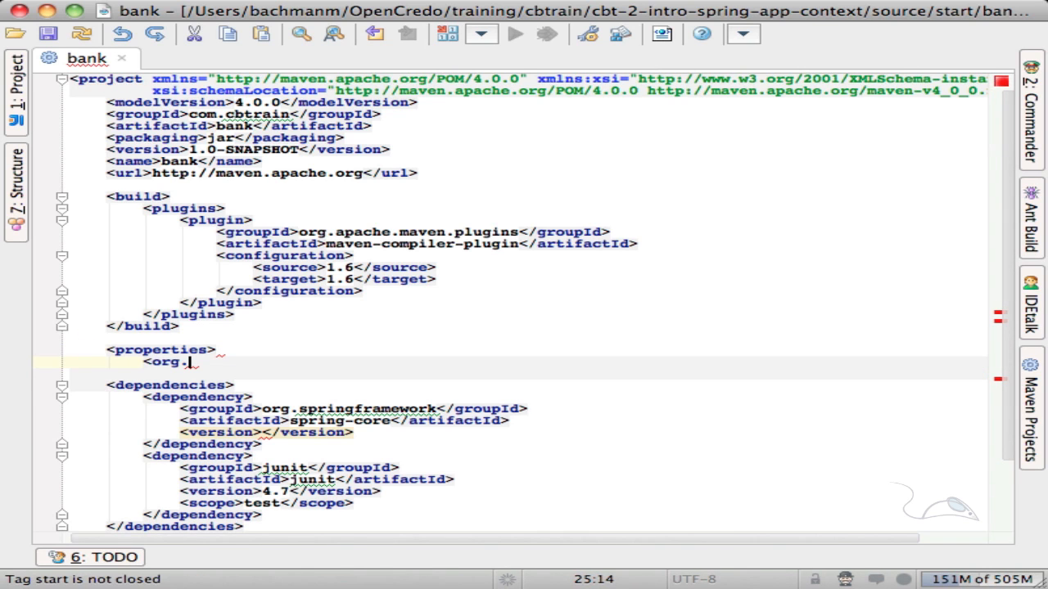
text(spri)
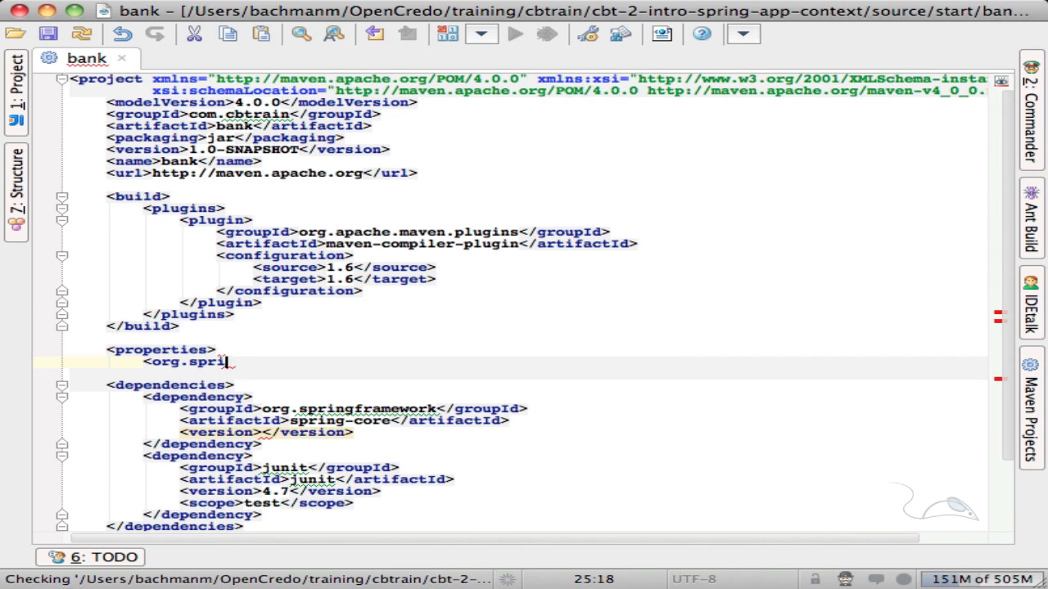
text(ngframework.version></org.springframework.version>)
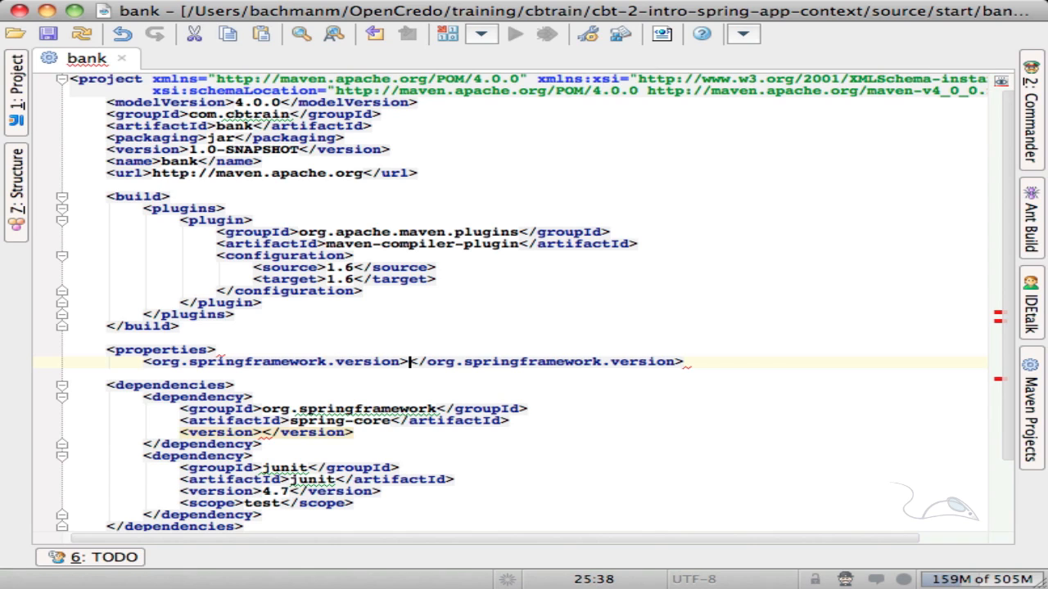
text(3.0.5.RELEASE)
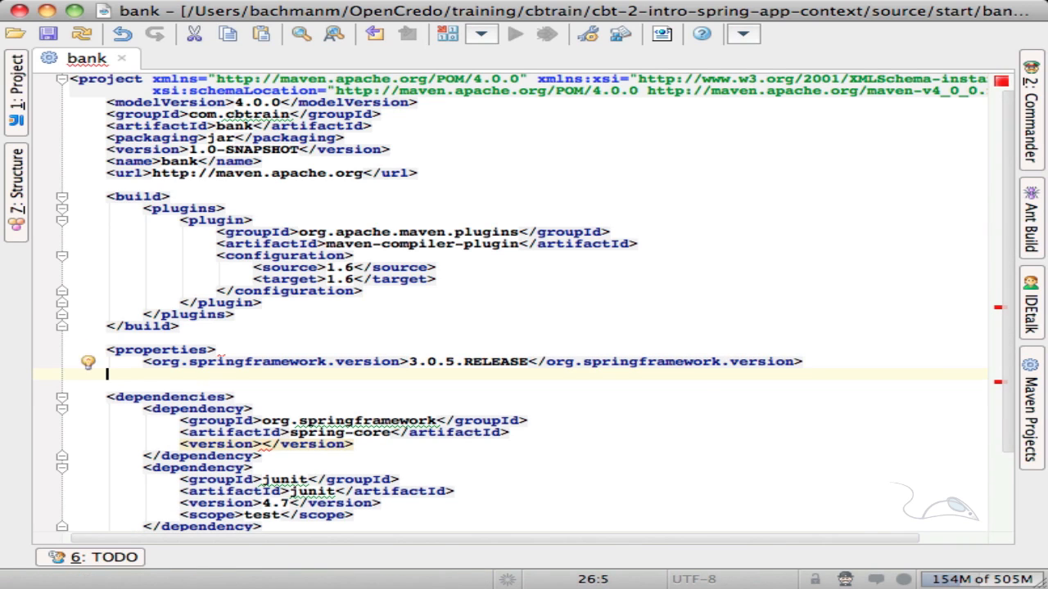
text(</properties>)
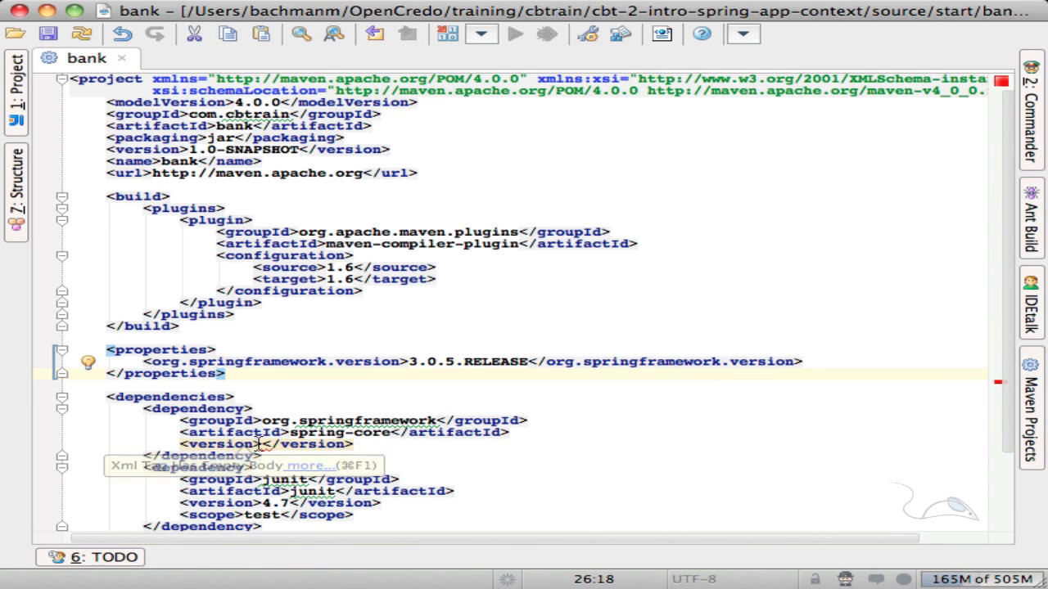
text(${})
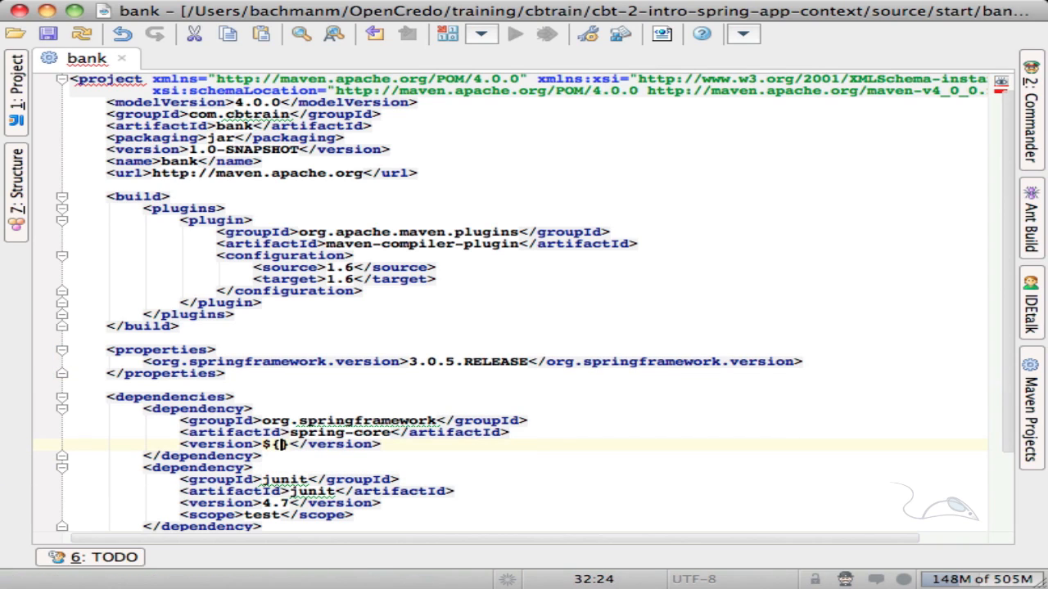
text(org.springframework.version)
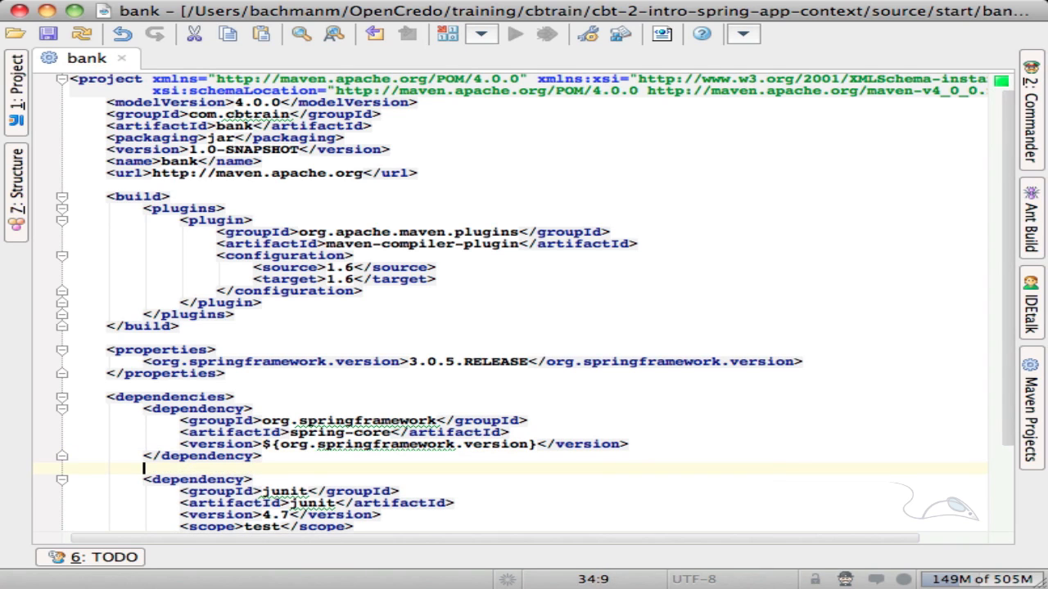
Declare org.springframework spring-context with version ${org.springframework.version} in pom.xml.
text(<dependency></dependency>)
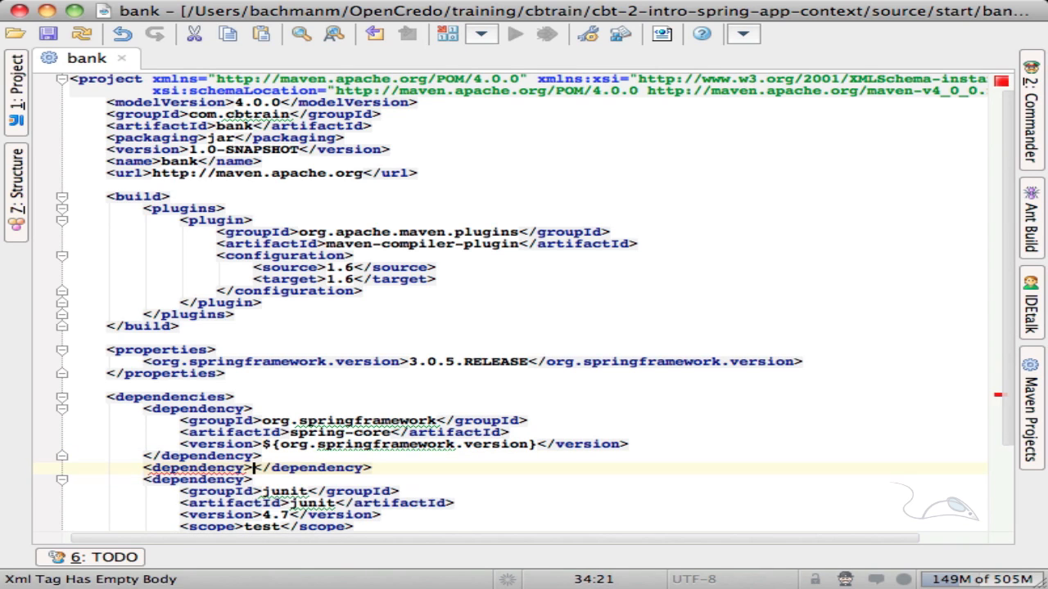
text(org</groupId>)
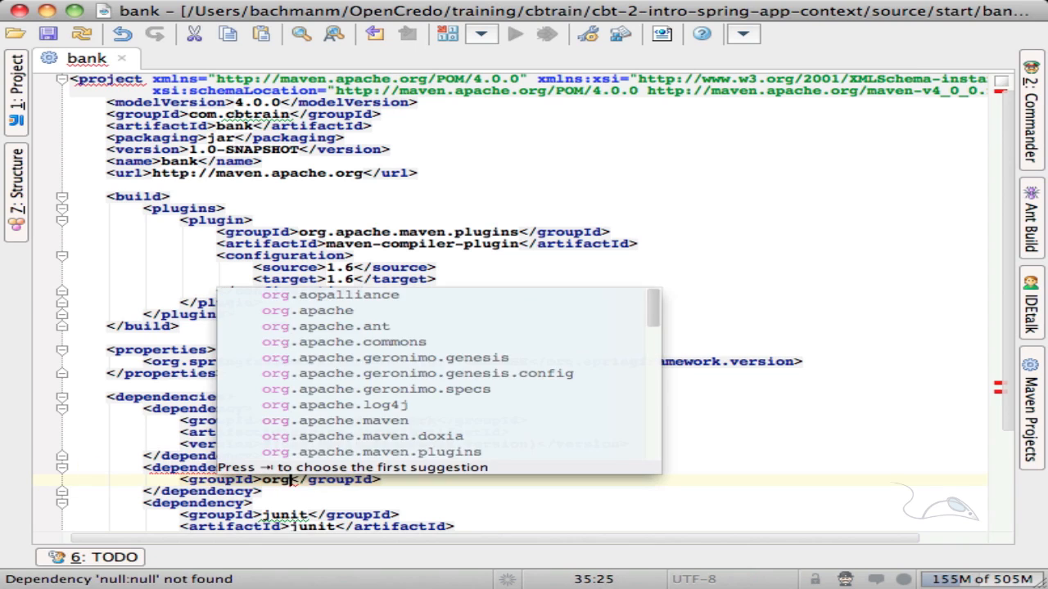
text(.springframework)
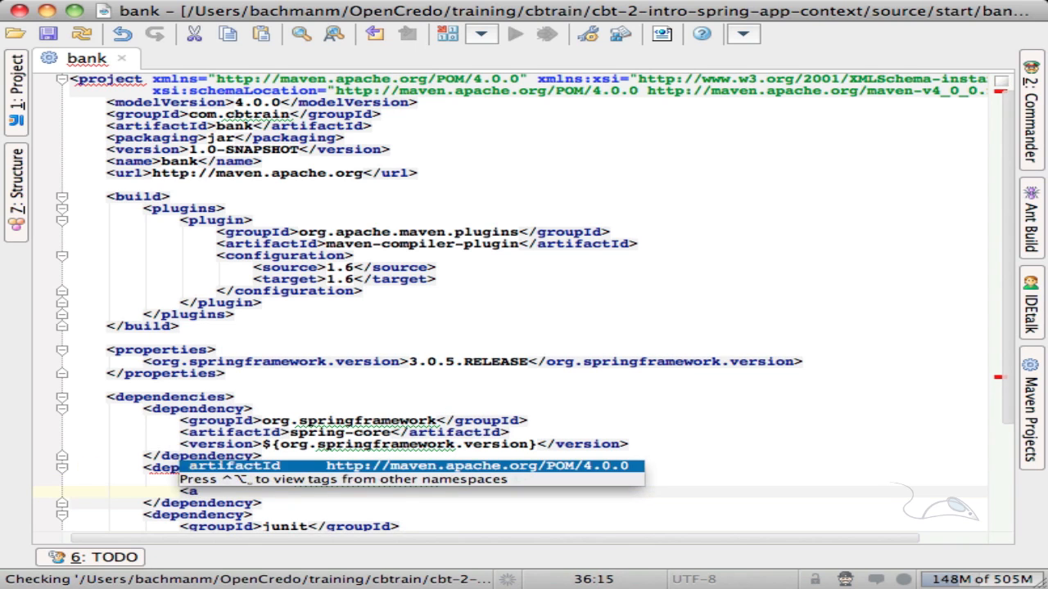
text(spring-context</artifactId>)
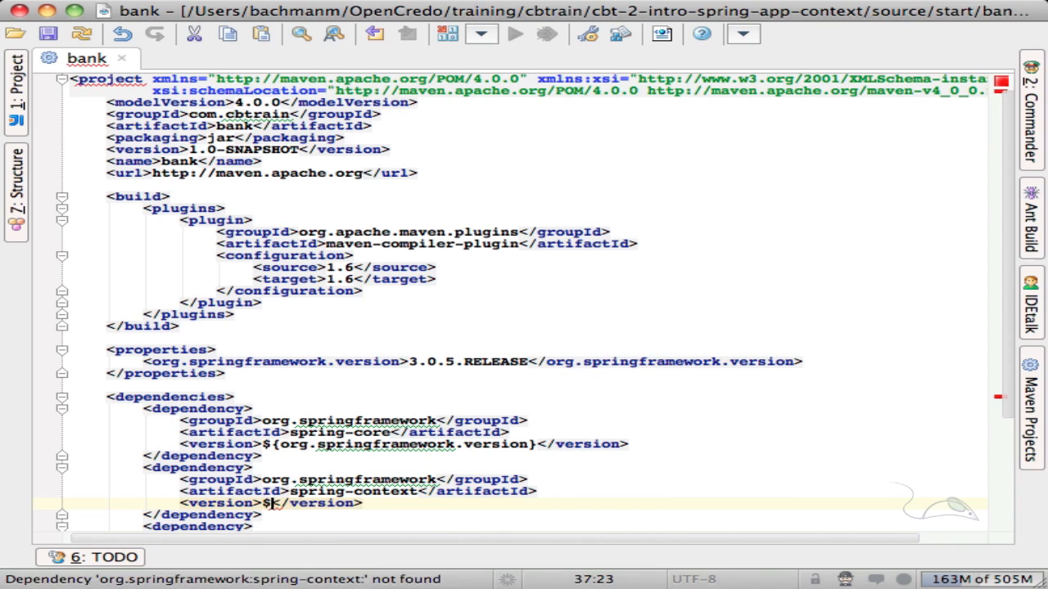
text({org.springframework.version)
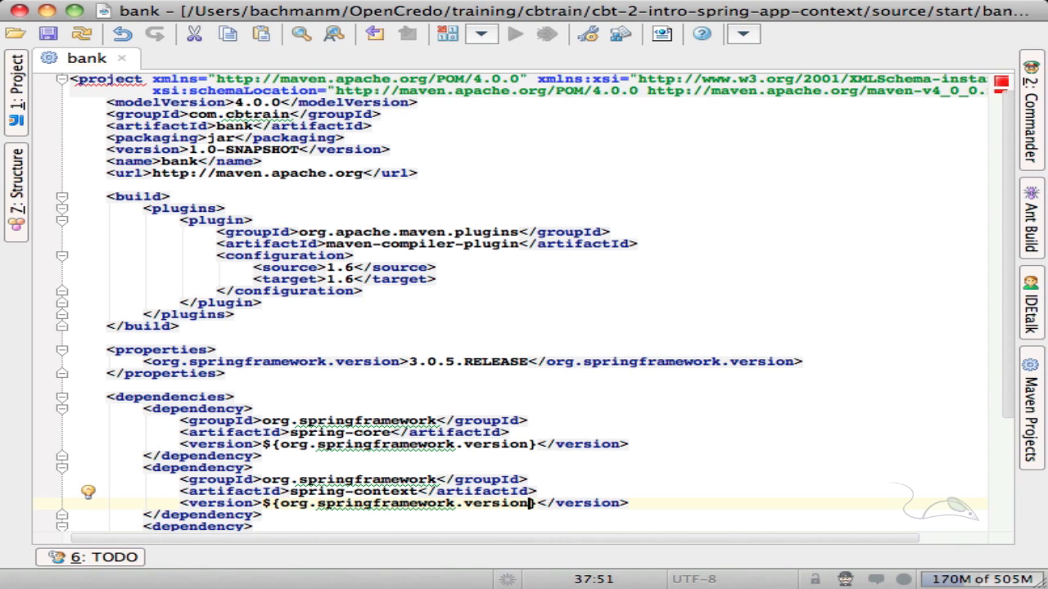
scroll(down, 3)
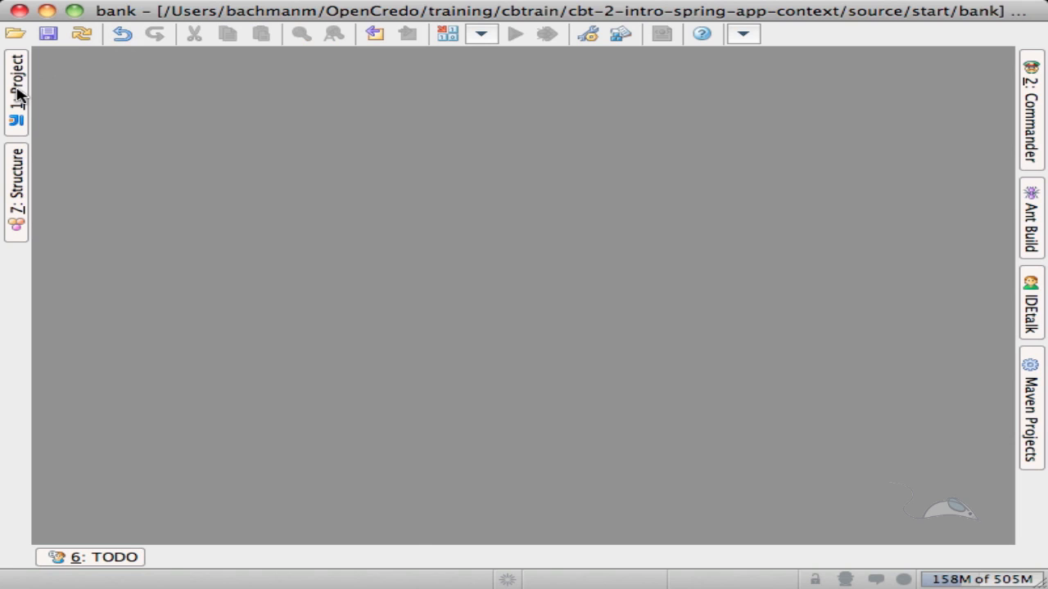
Open AccountRepository, BankService and DefaultBankService from the bank project tree.
click(15, 78)
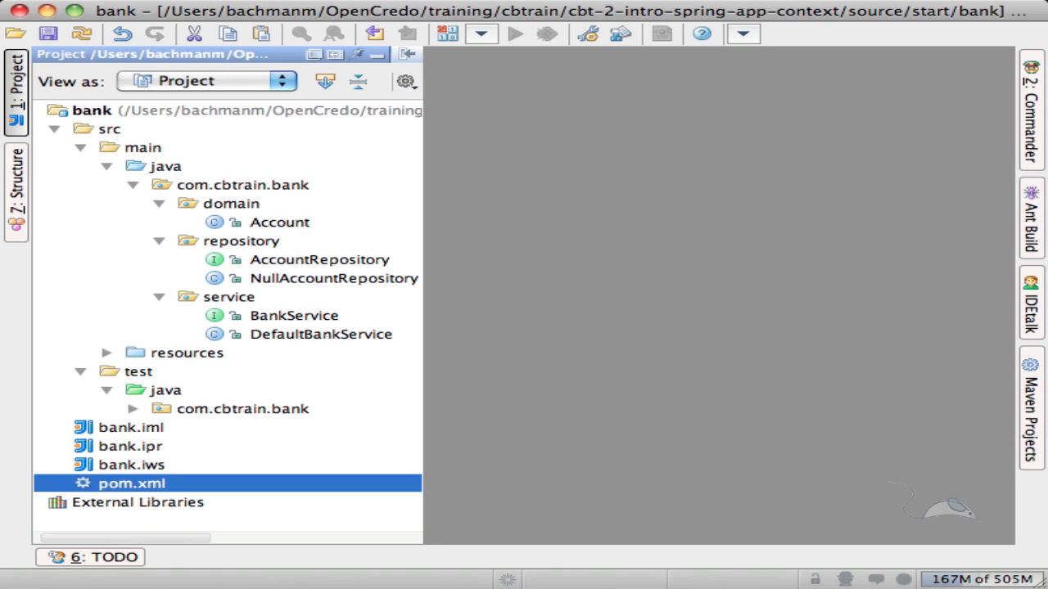
click(92, 110)
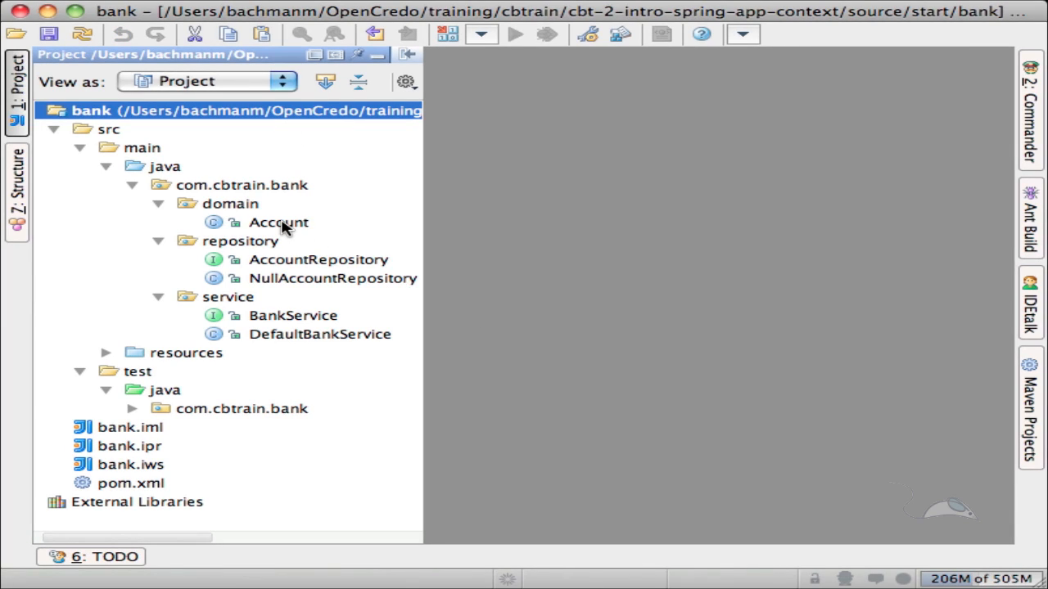
click(278, 221)
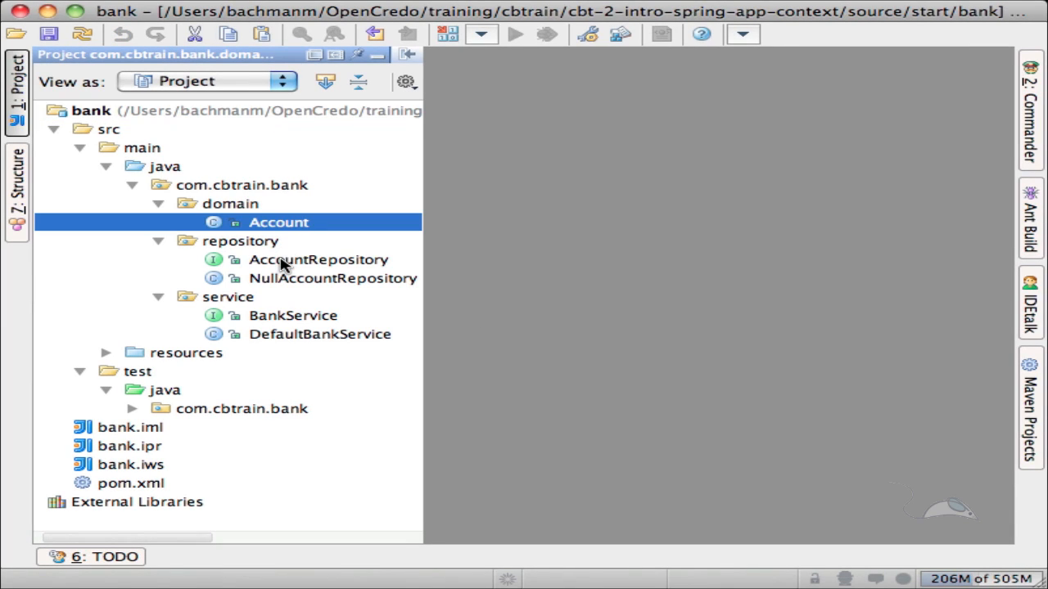
double_click(318, 260)
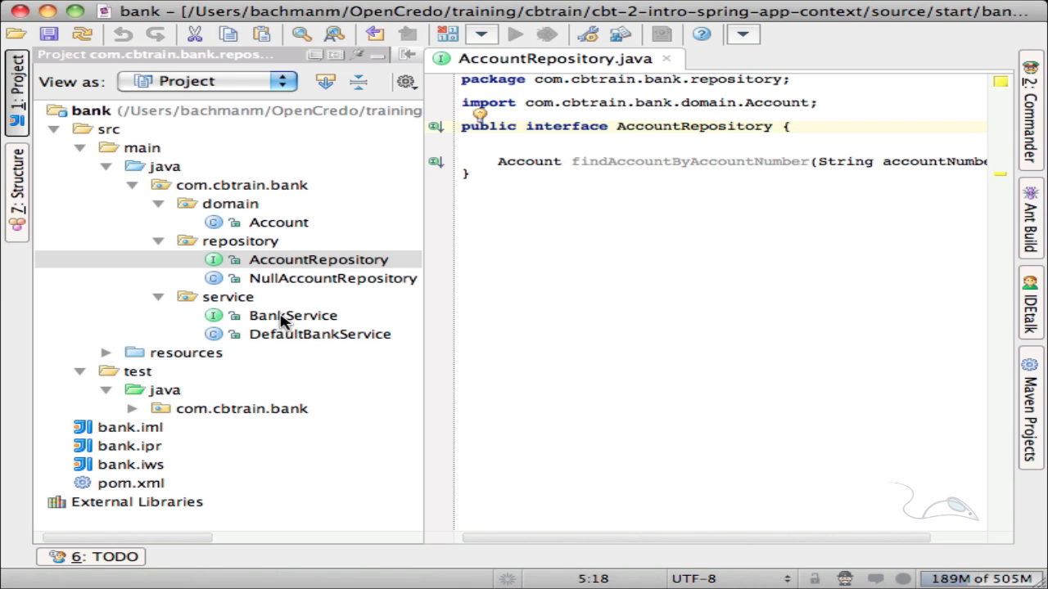
click(332, 278)
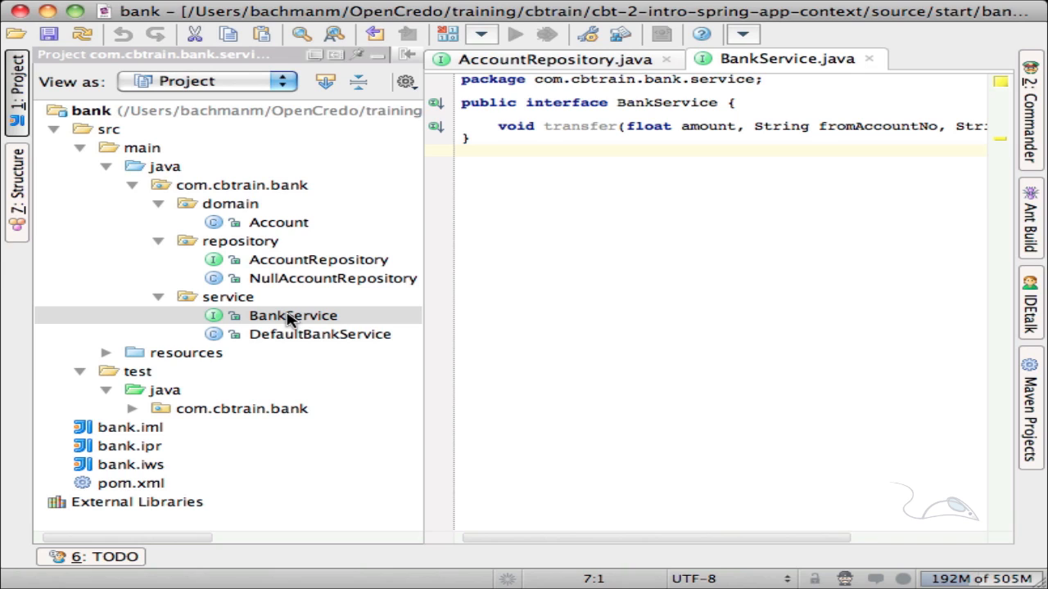
double_click(320, 334)
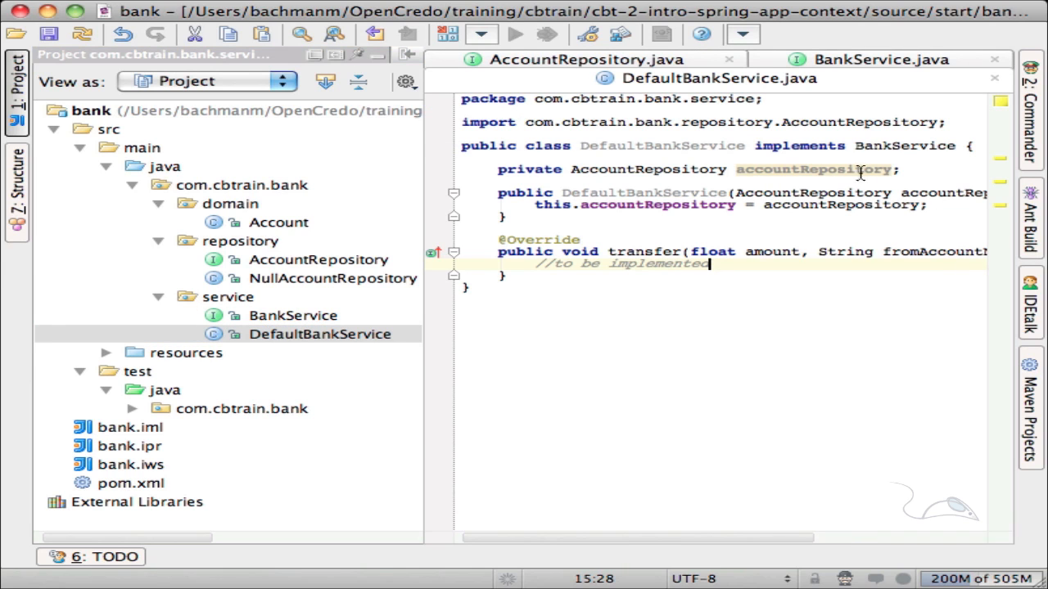
Highlight the accountRepository field in DefaultBankService.
double_click(812, 169)
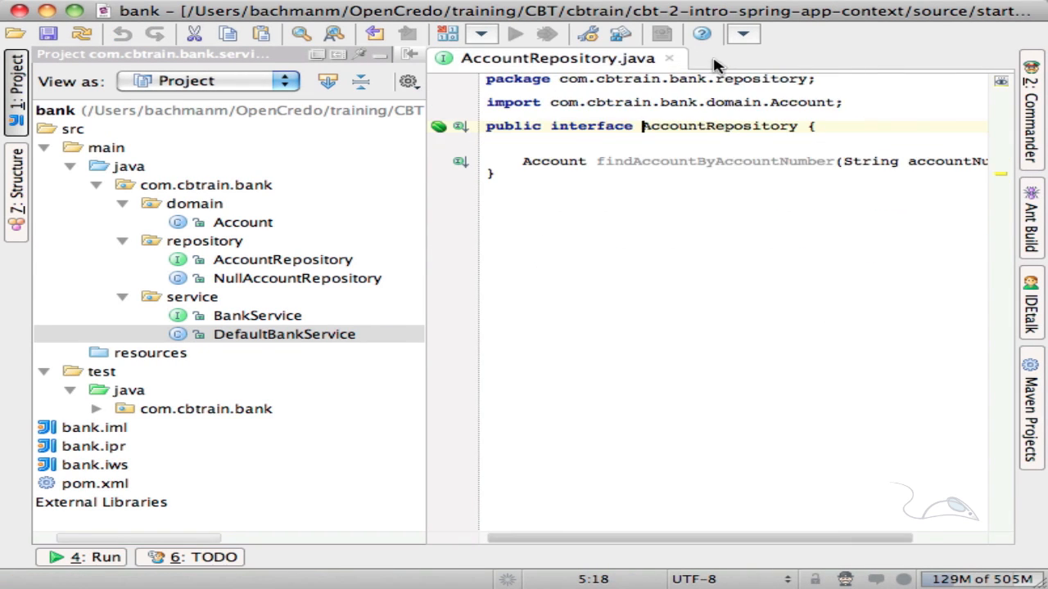
Create a new file named applicationContext.xml in the resources folder.
click(284, 334)
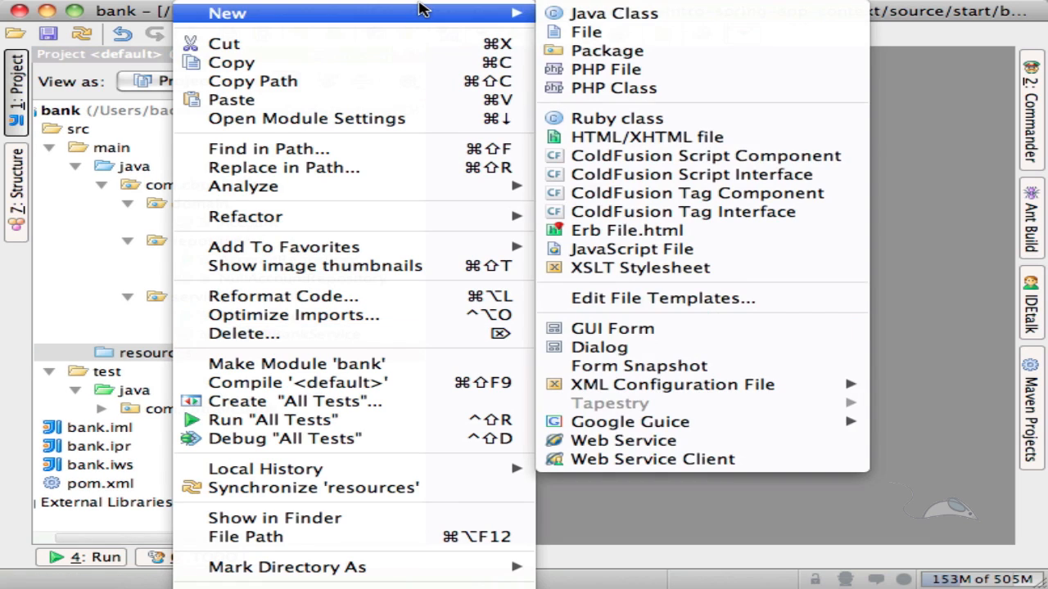
mouse_move(671, 385)
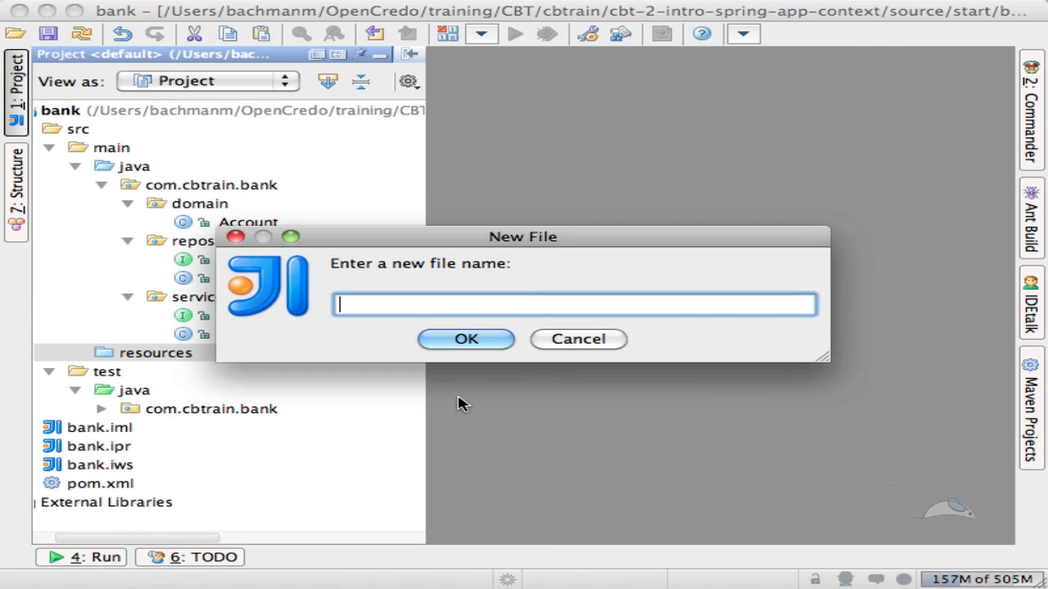
text(a)
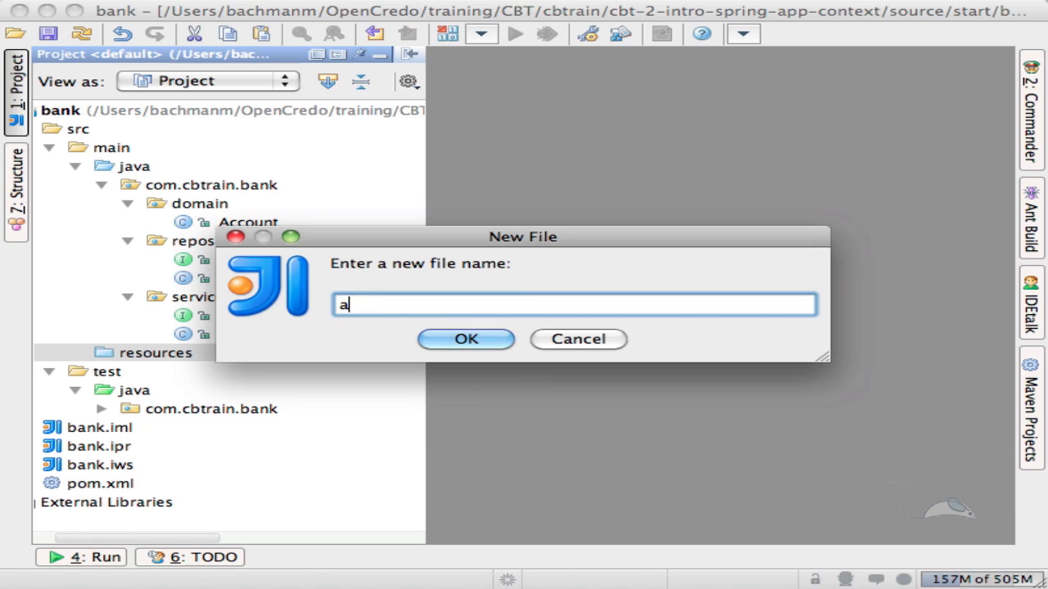
text(pplicationConte)
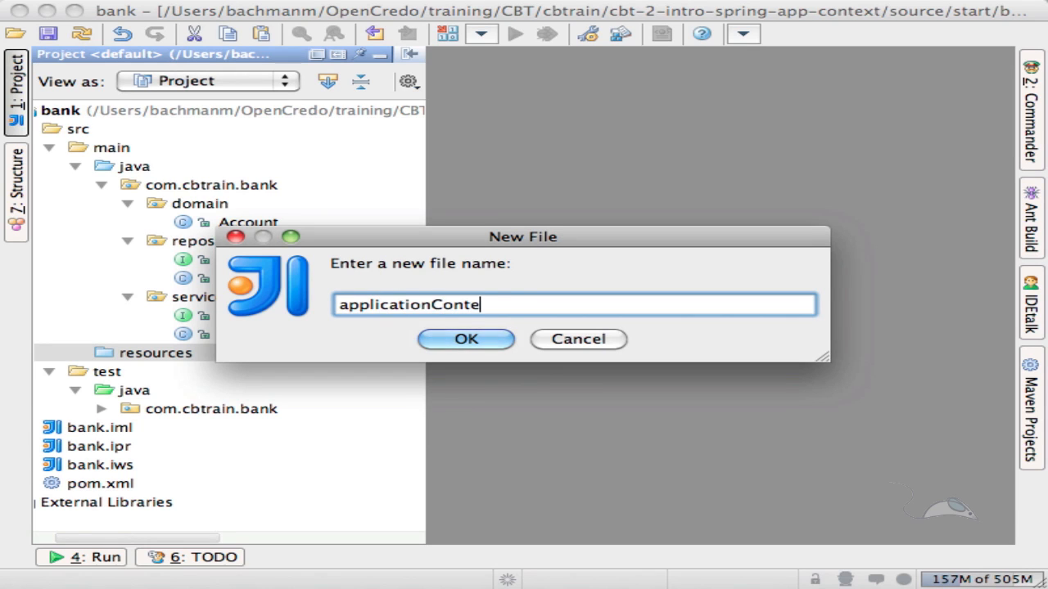
text(xt.xml)
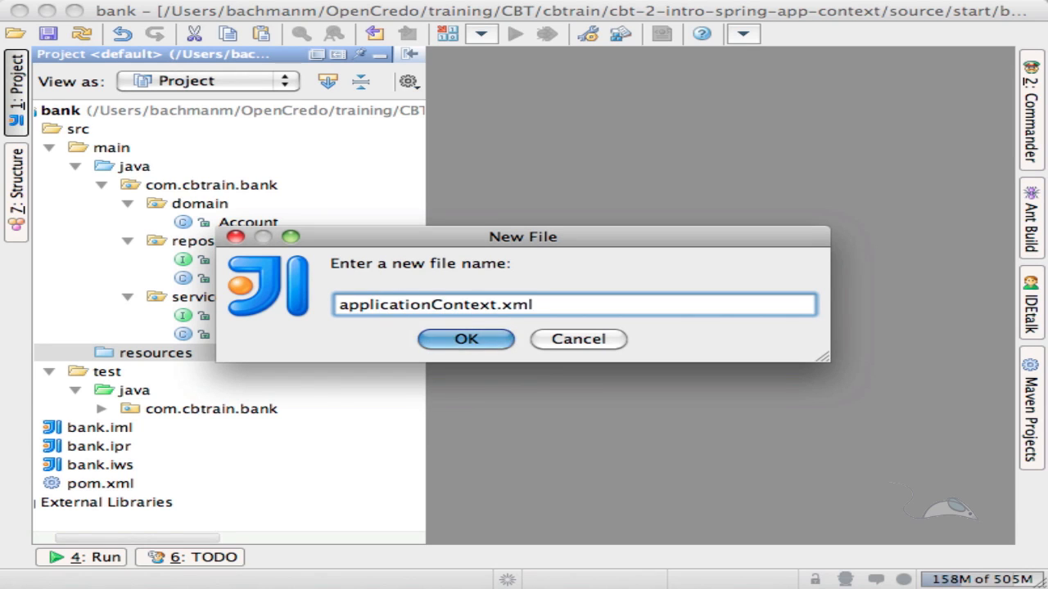
click(465, 339)
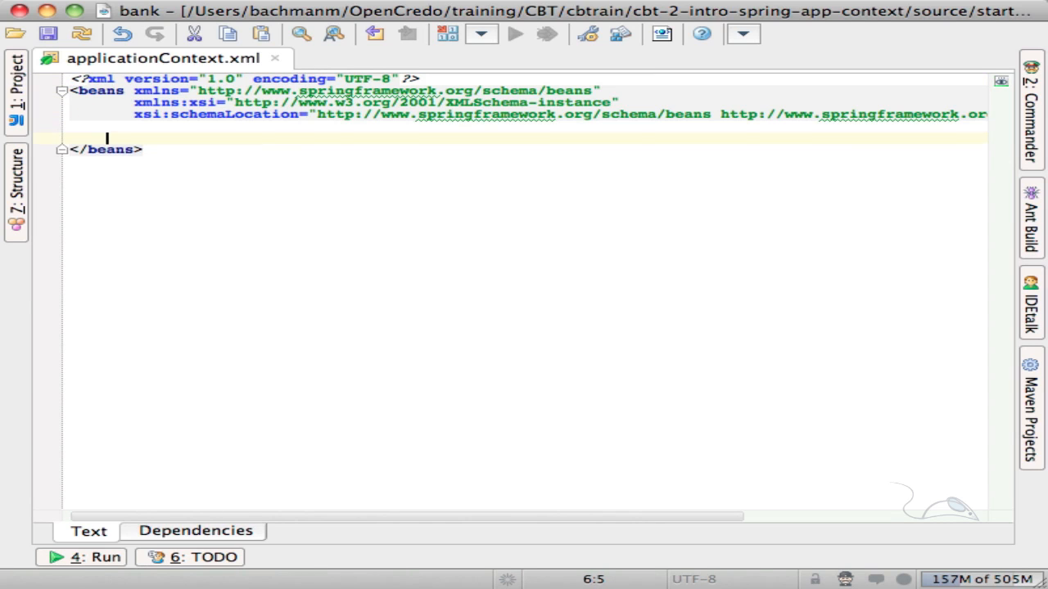
Define the accountRepository bean with class NullAccountRepository.
text(<bean)
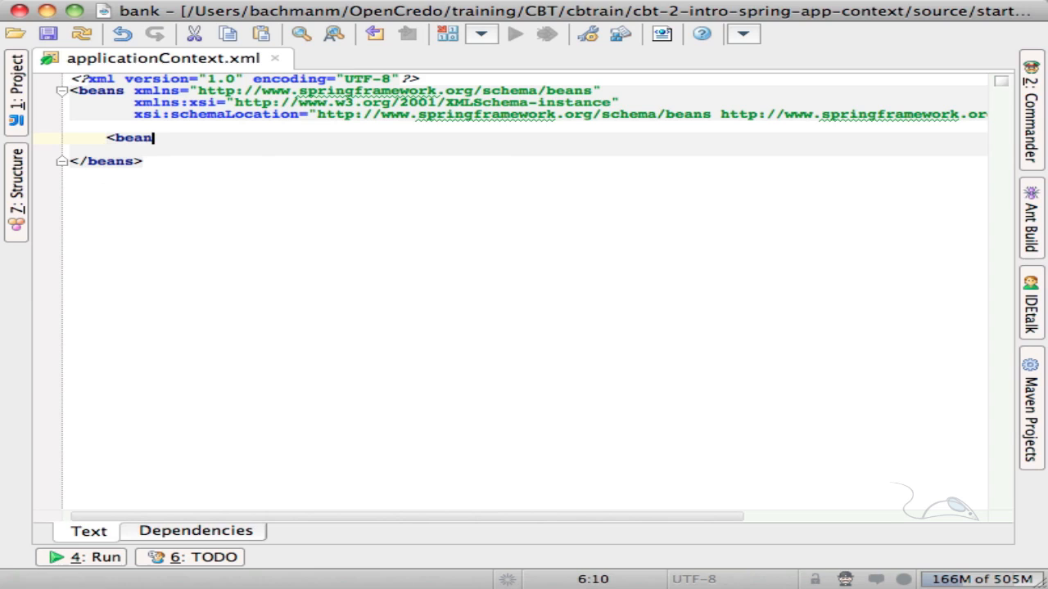
text(id="a")
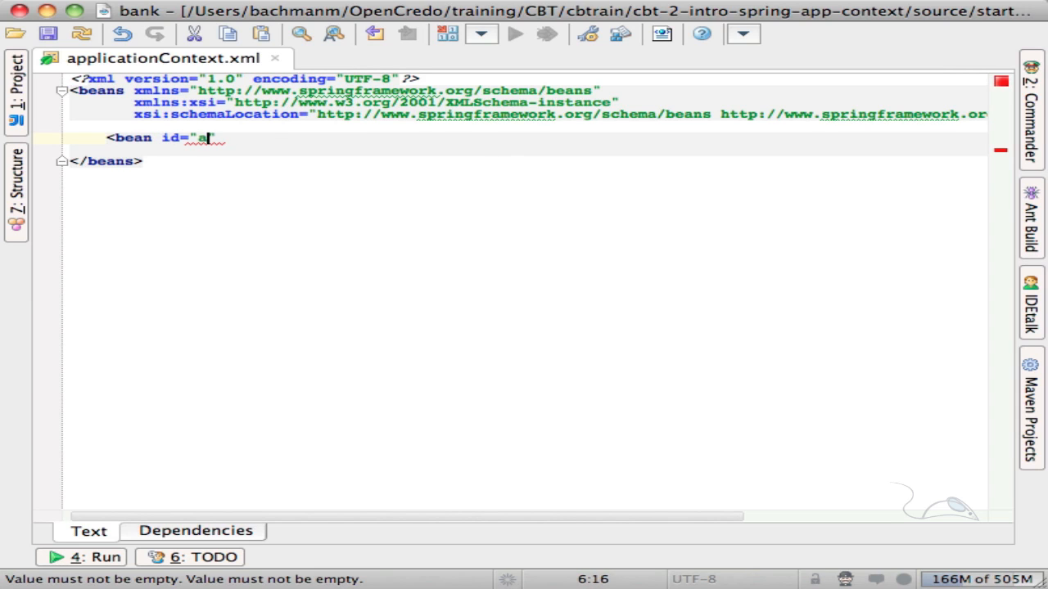
text(ccount)
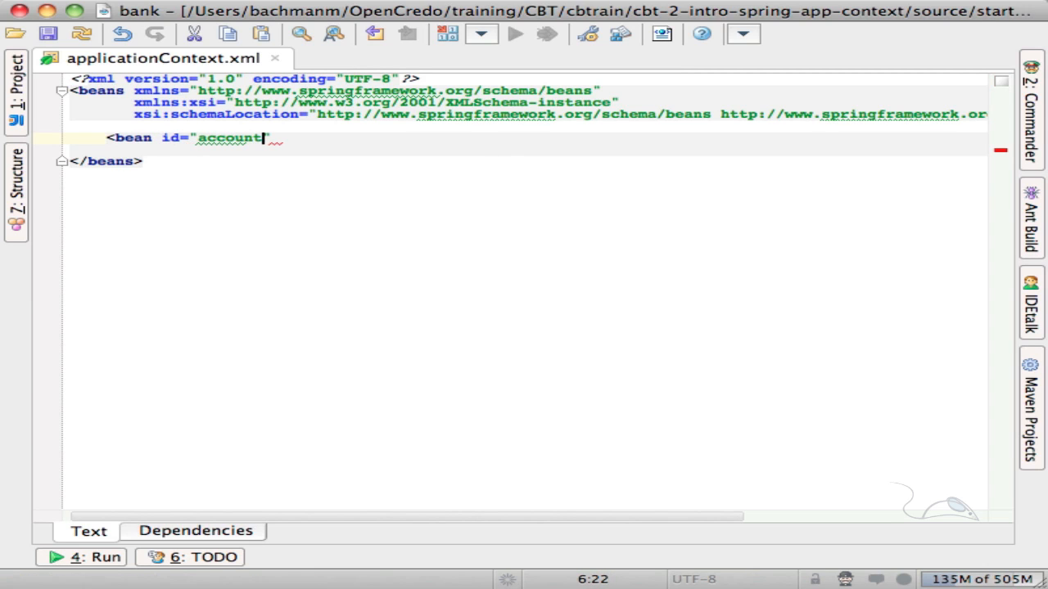
text(Repository)
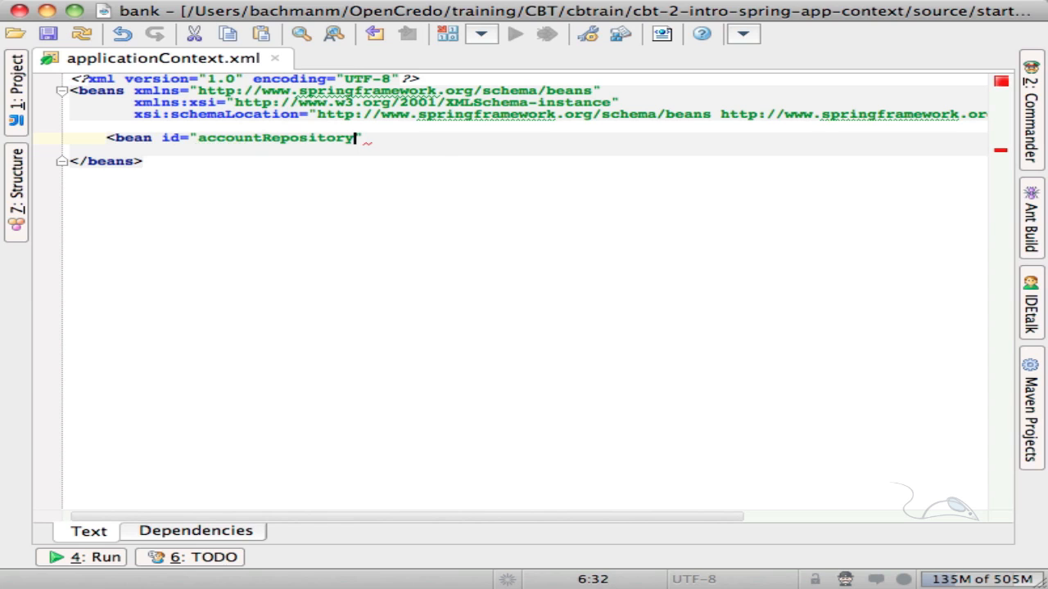
text(class=")
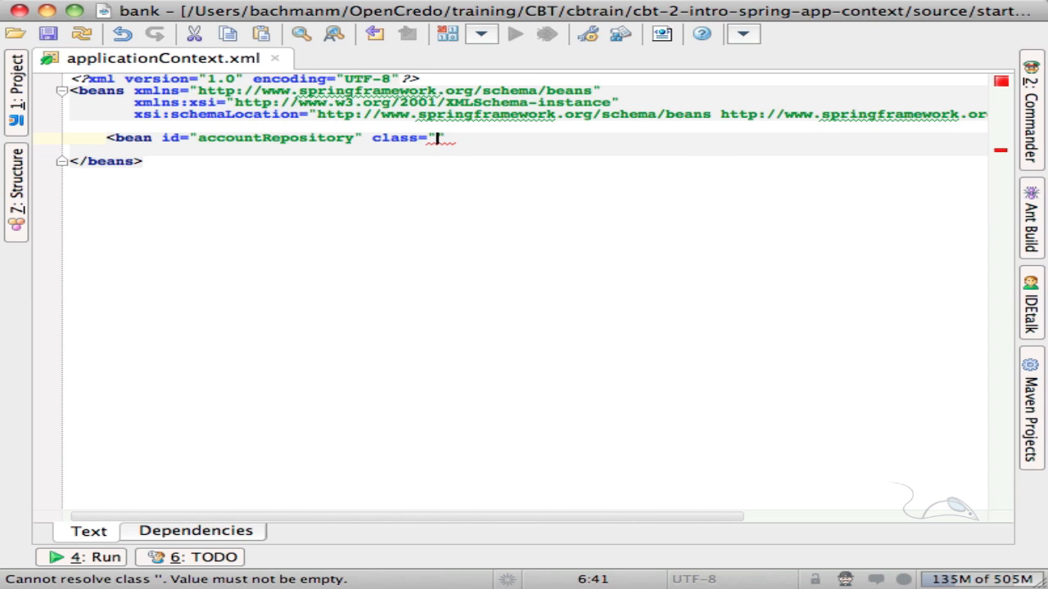
text(NAR)
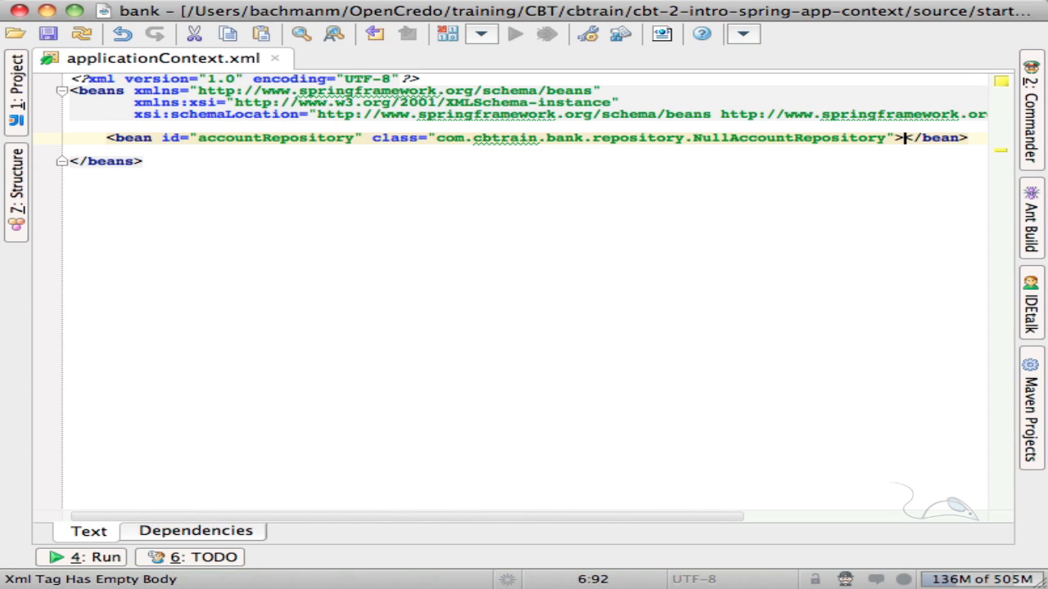
key(enter)
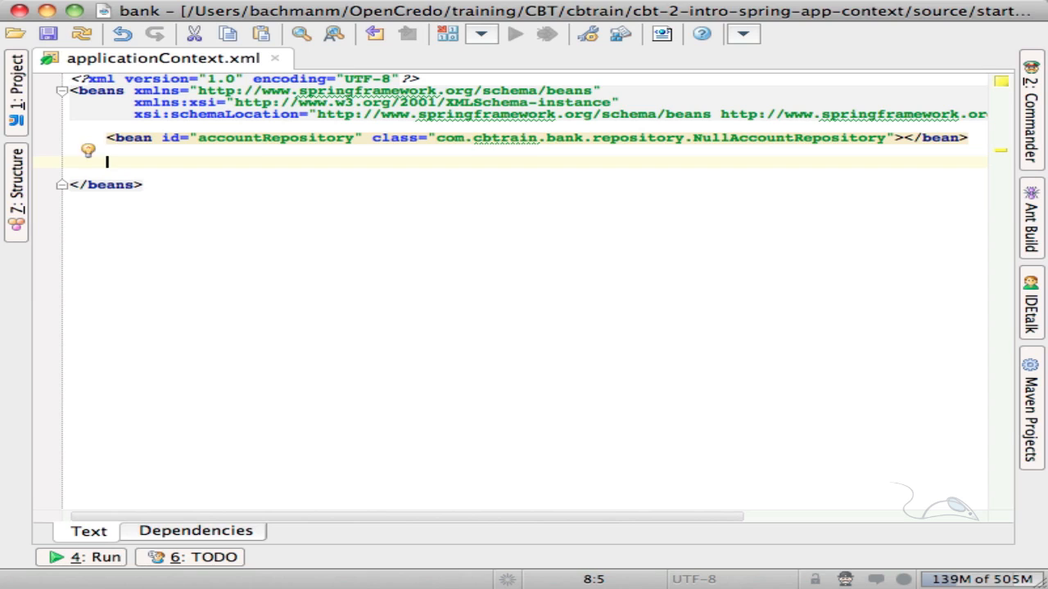
Define the bankService bean as DefaultBankService with constructor-arg ref accountRepository.
text(<bean)
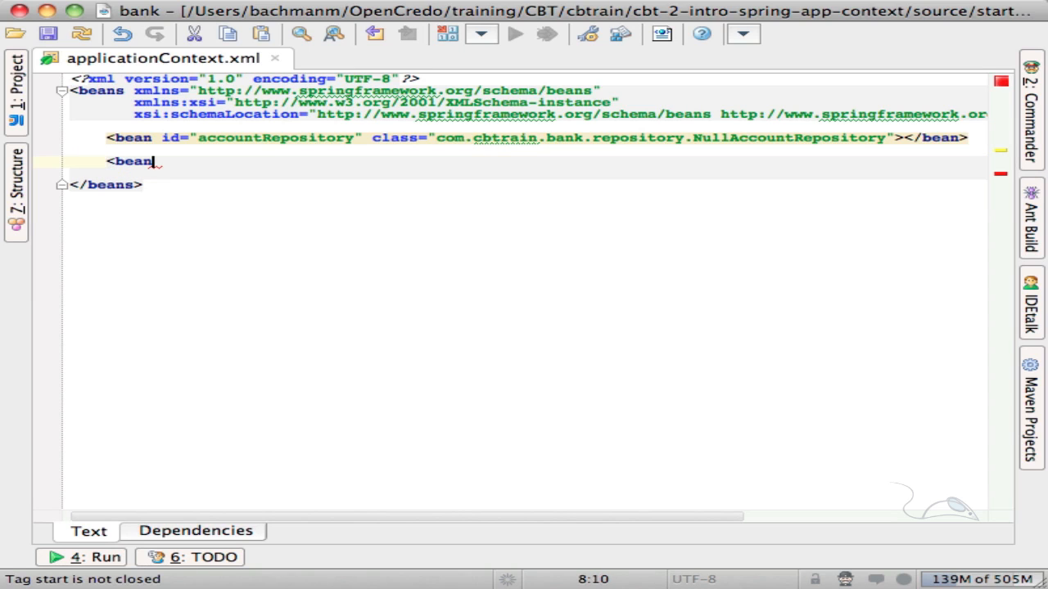
text(id=")
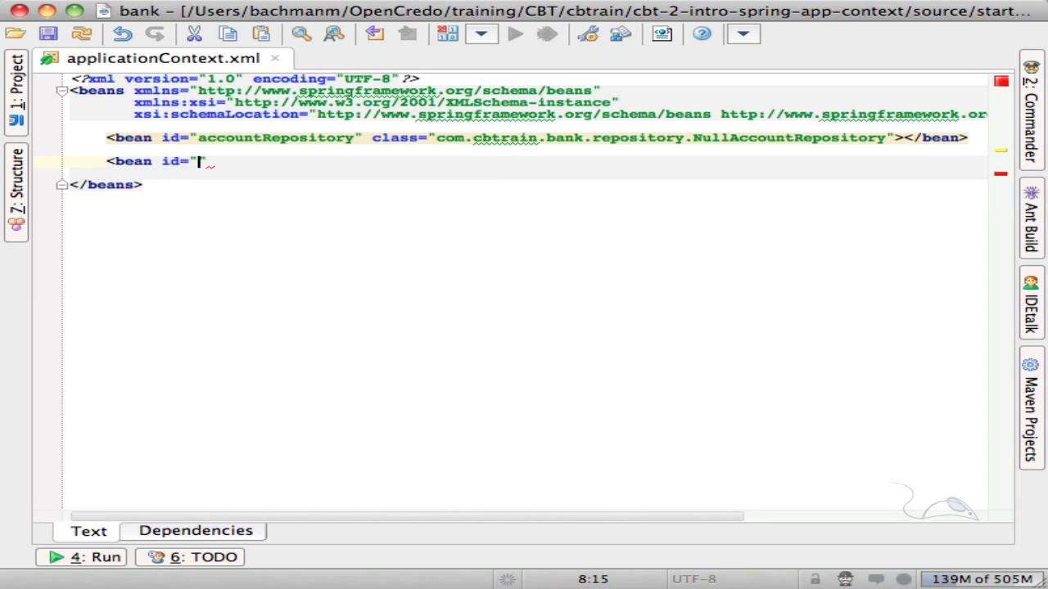
text(bankServiuc)
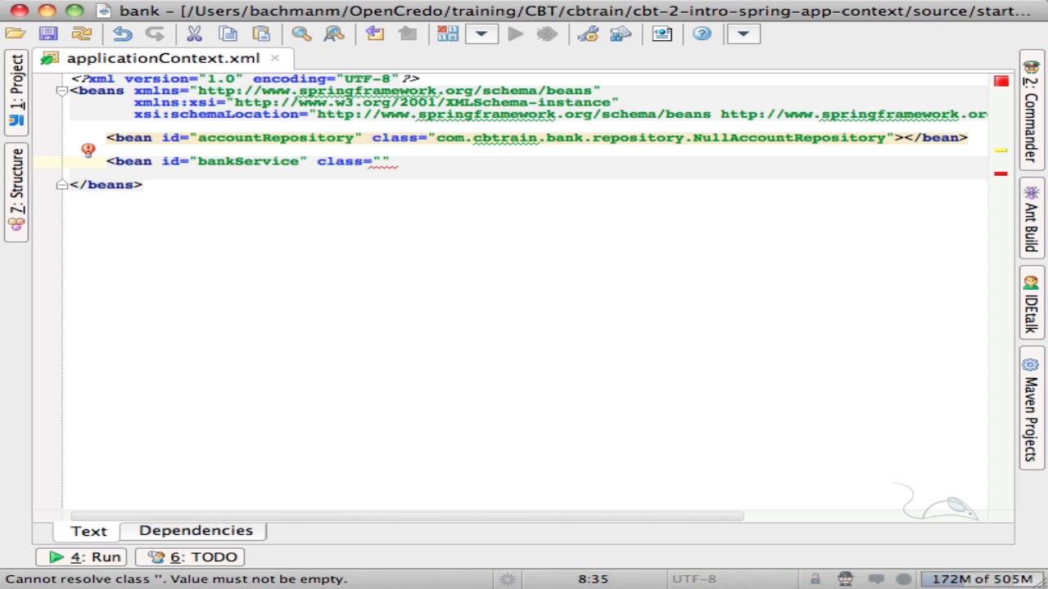
text(DBS)
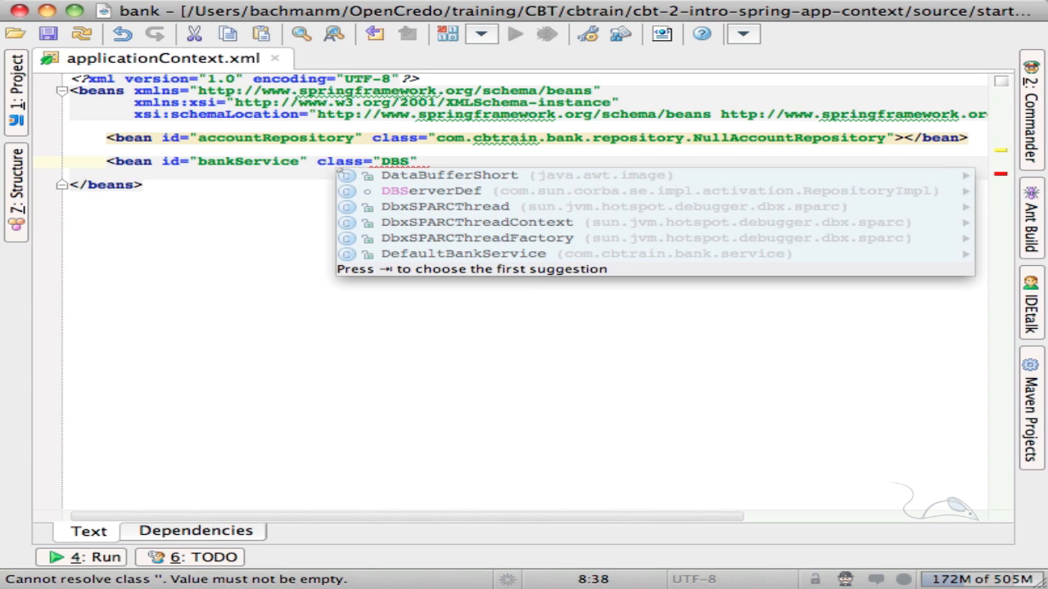
text(ervice.DefaultBankService)
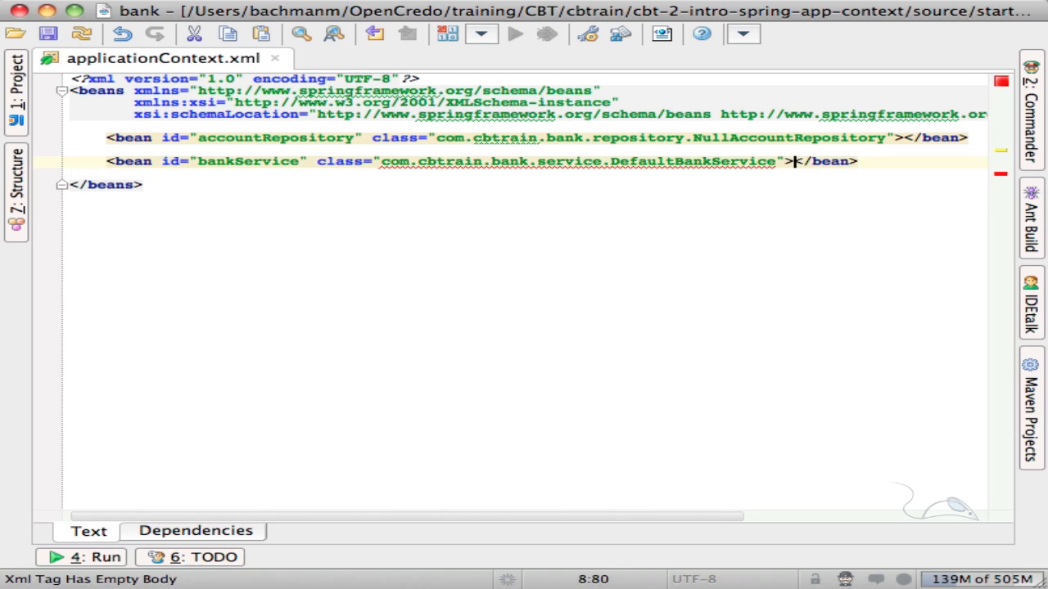
text(<constructor-arg)
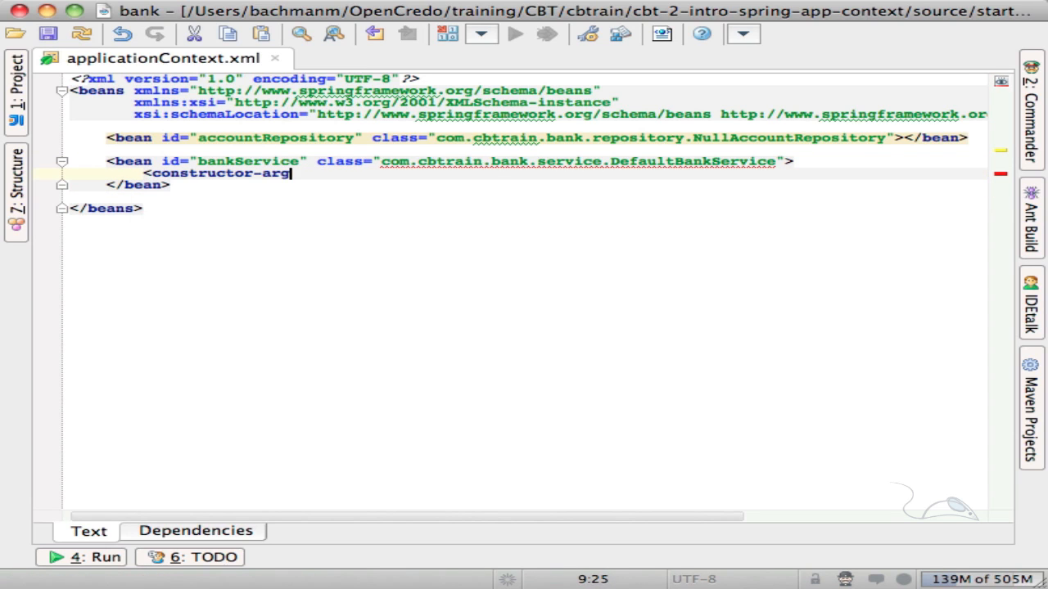
text(ref="")
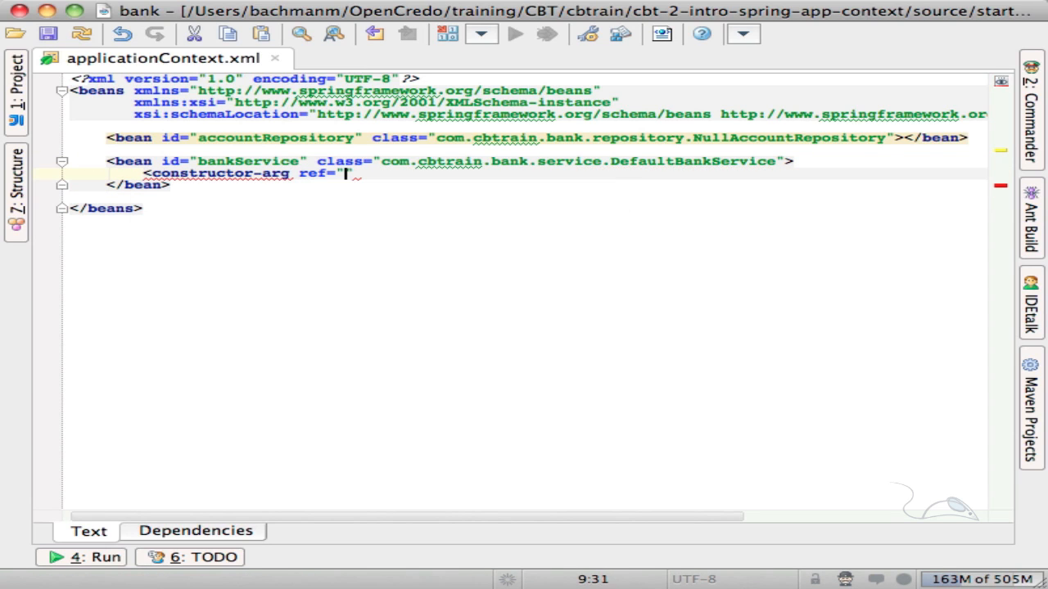
text(accountRepository)
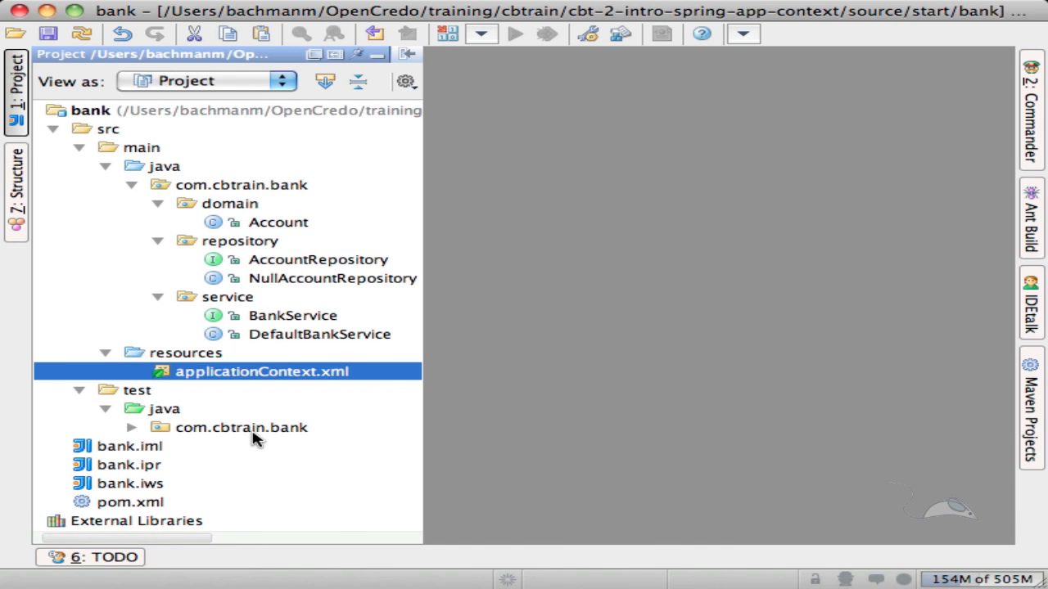
Create the Java class BankAccountIntegrationTest in test package com.cbtrain.bank.
right_click(242, 427)
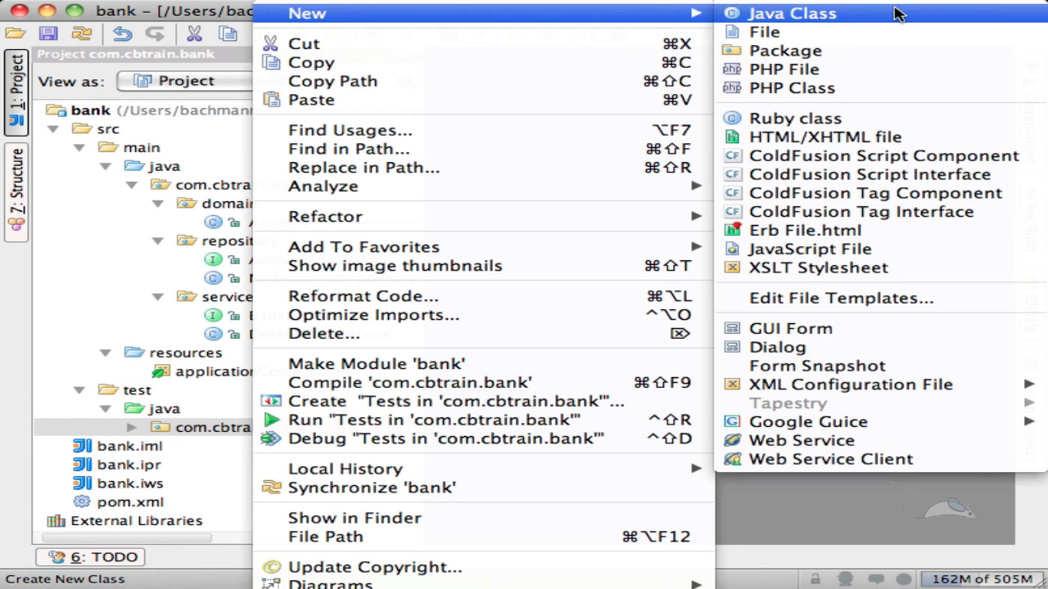
click(791, 13)
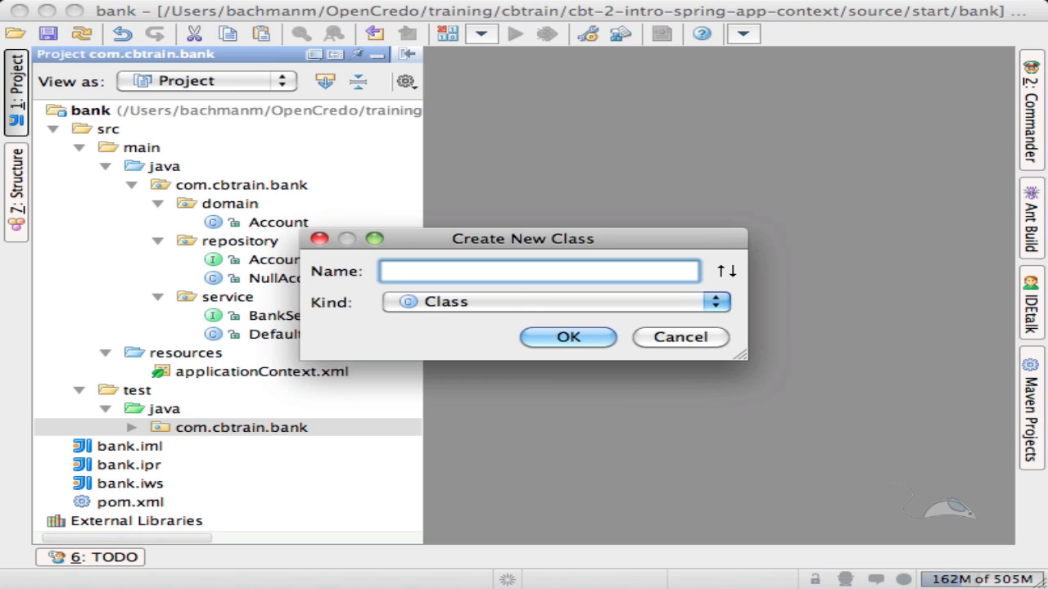
text(BankAccountIntegra)
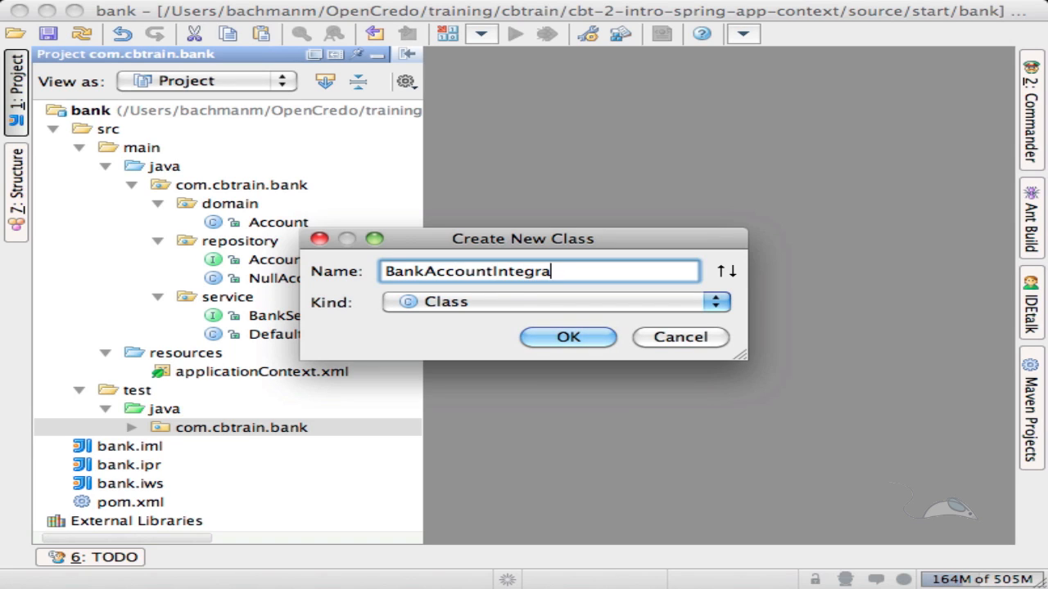
click(567, 336)
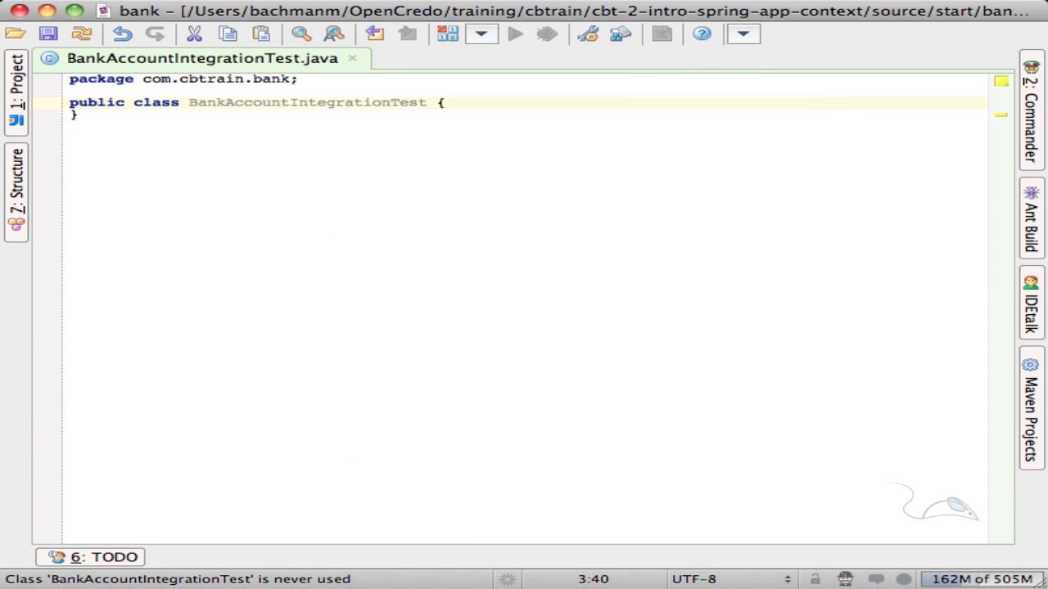
text(public v)
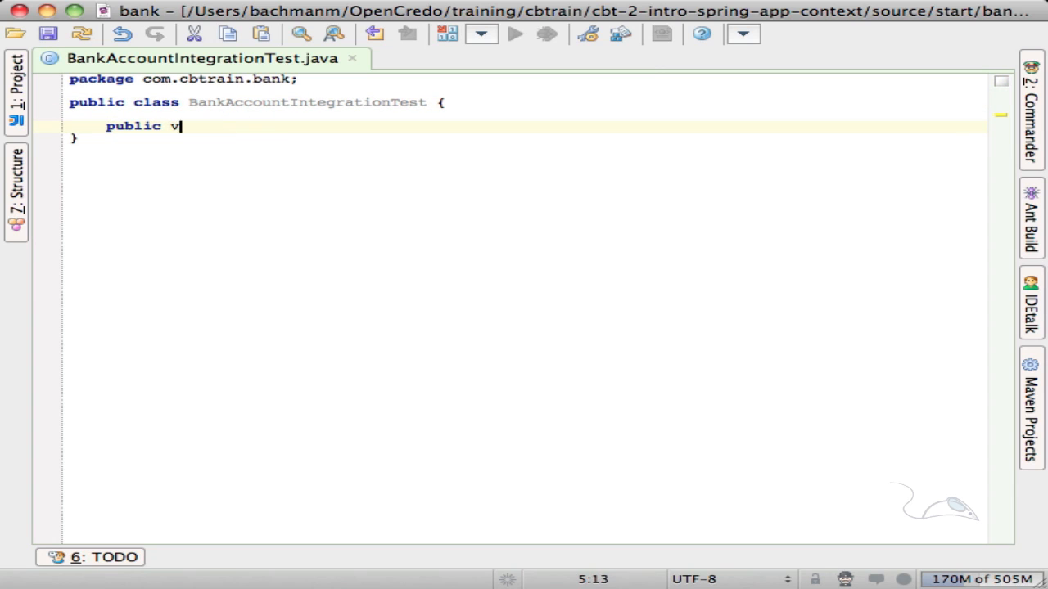
text(oid givenTwoBe)
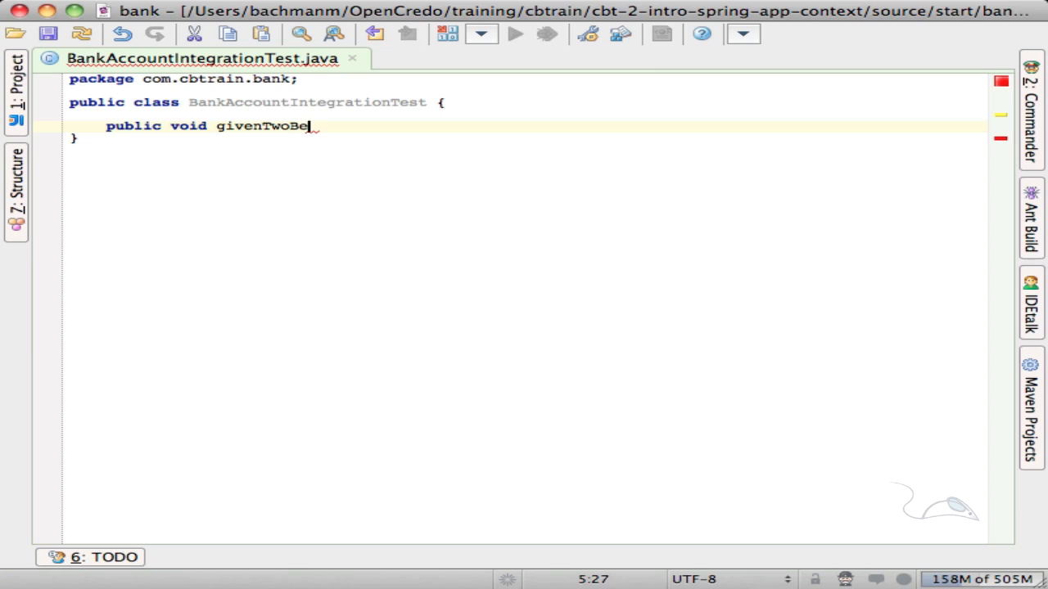
text(ansManage)
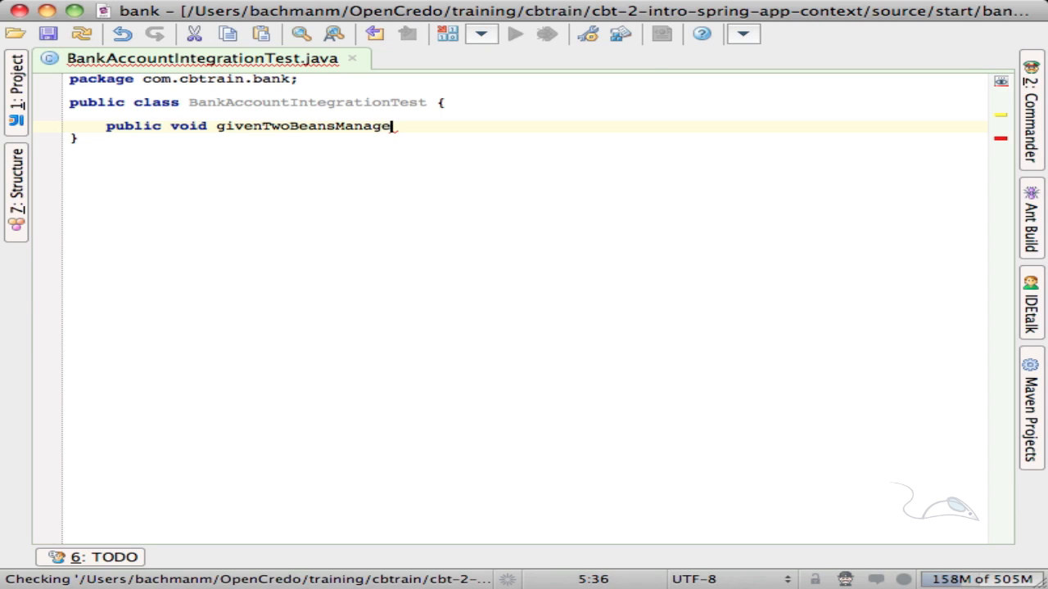
text(dBySpring)
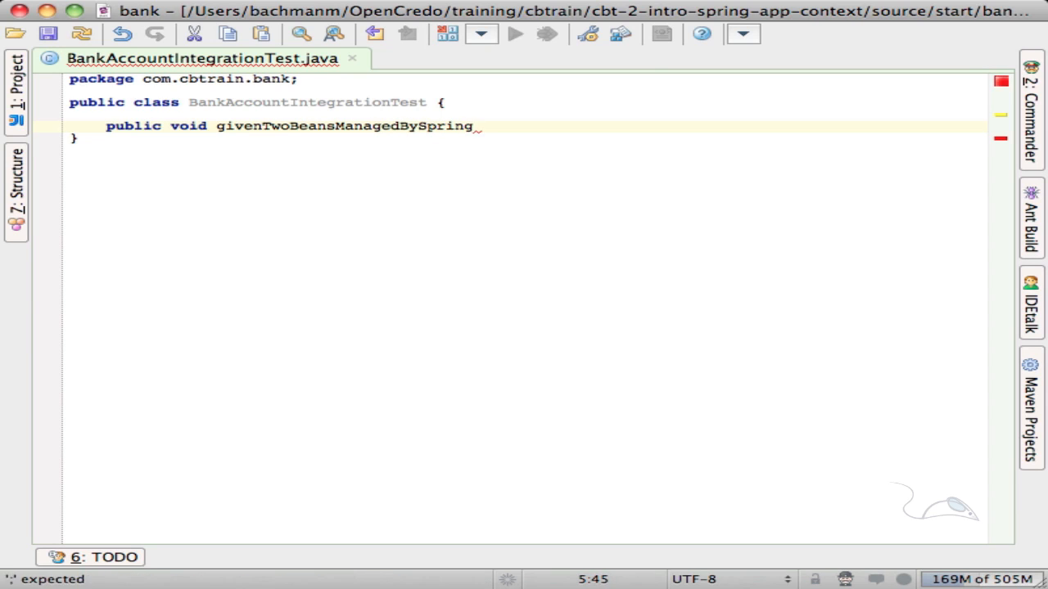
text(WhenTheBea)
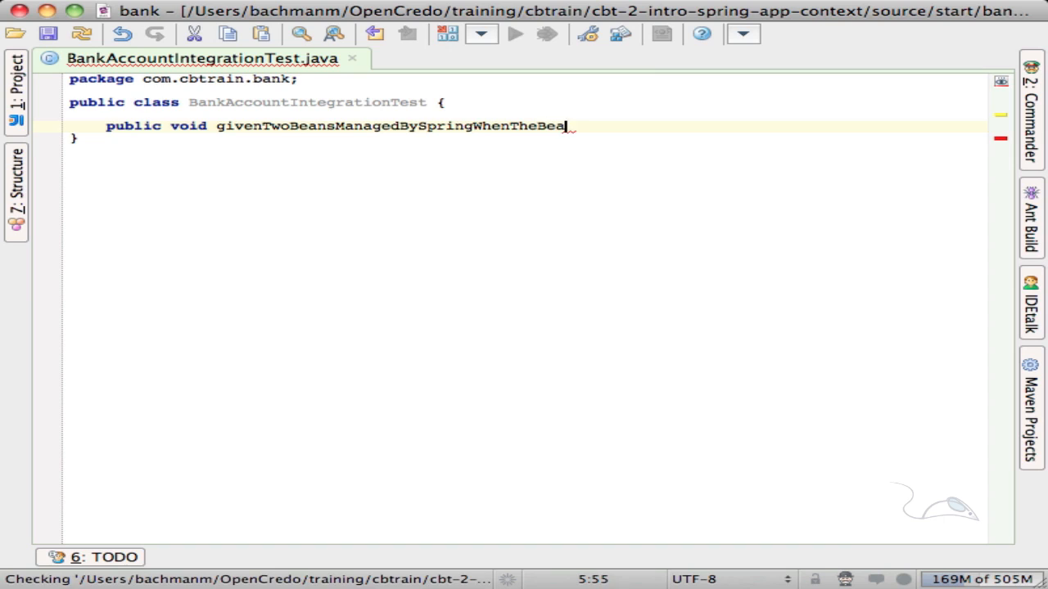
text(nsAreRe)
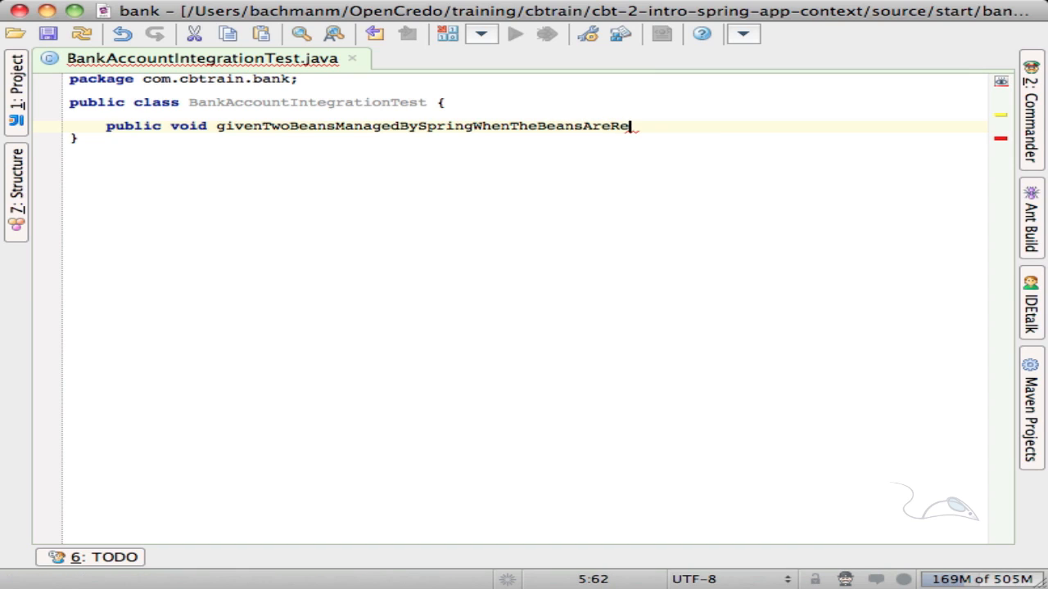
text(trievedThen)
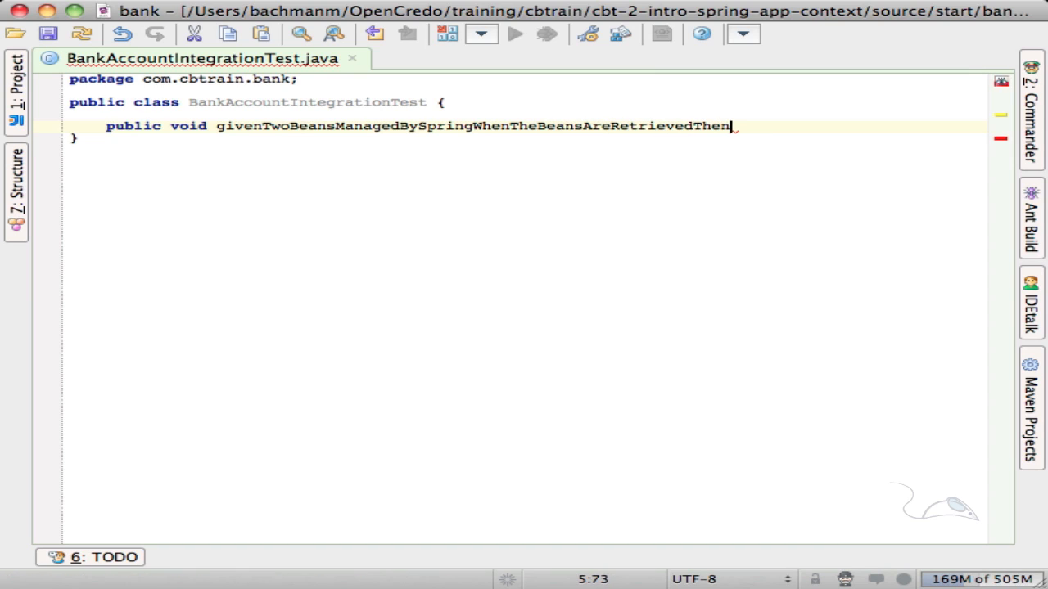
text(TheyShould)
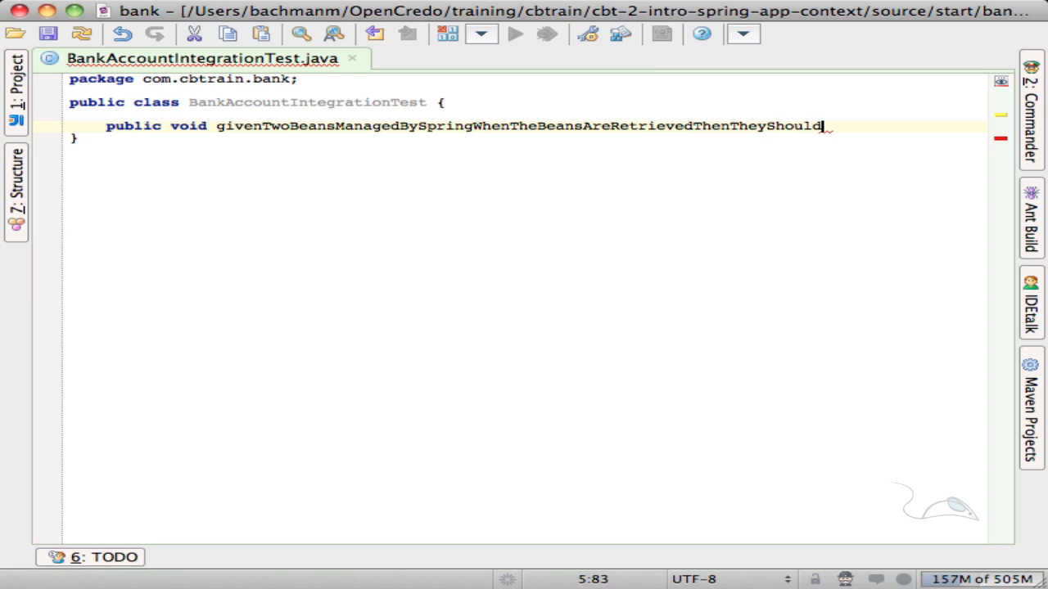
text(NotBeNull() {)
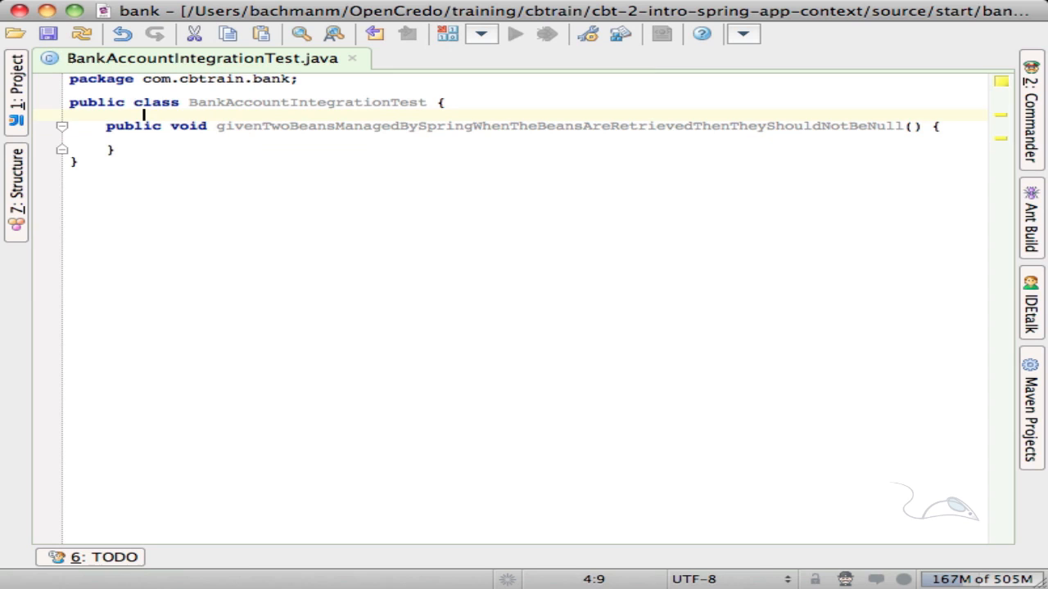
text(@Test)
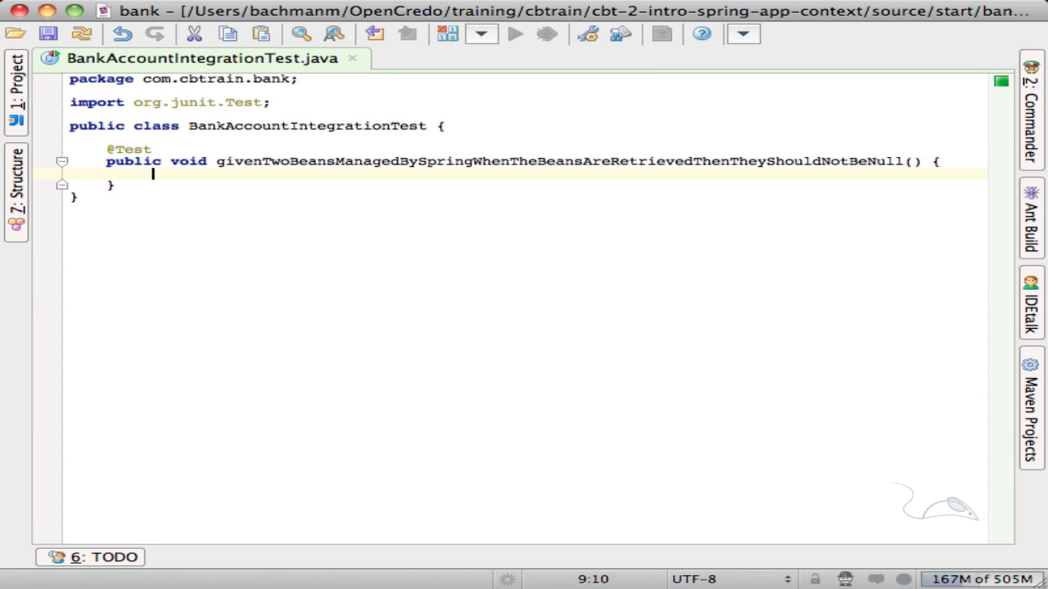
text(A)
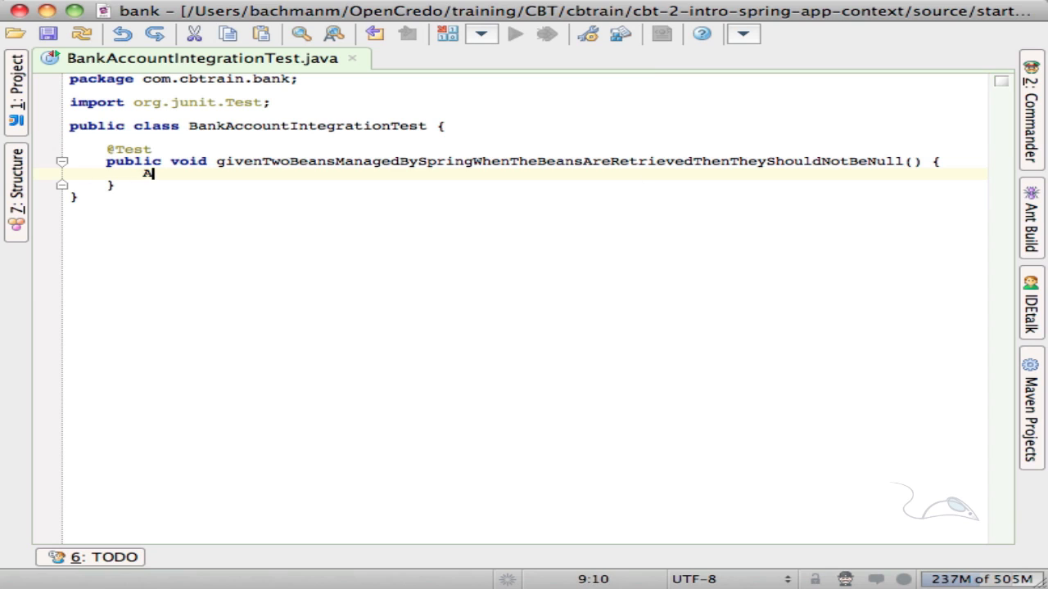
Assign ApplicationContext context = new ClassPathXmlApplicationContext("applicationContext.xml") in the test.
text(ApplicationContext)
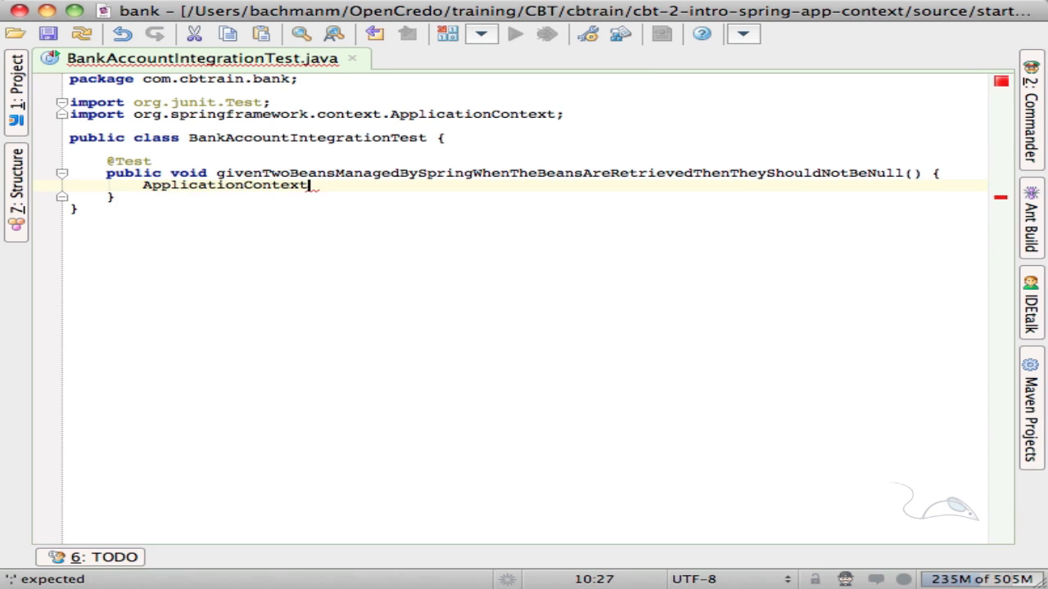
text(context = n)
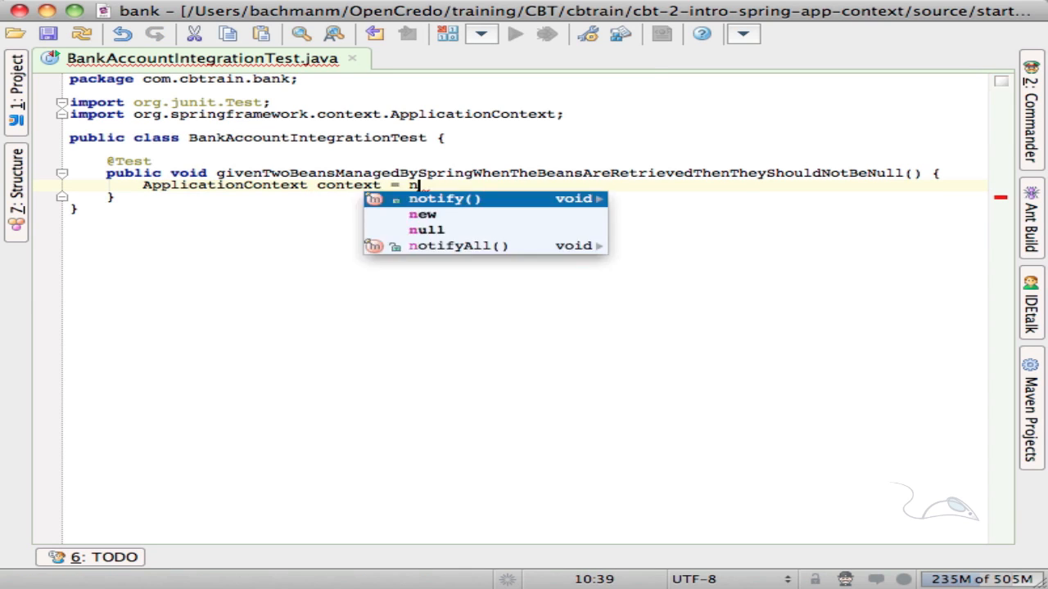
text(ew ClaP)
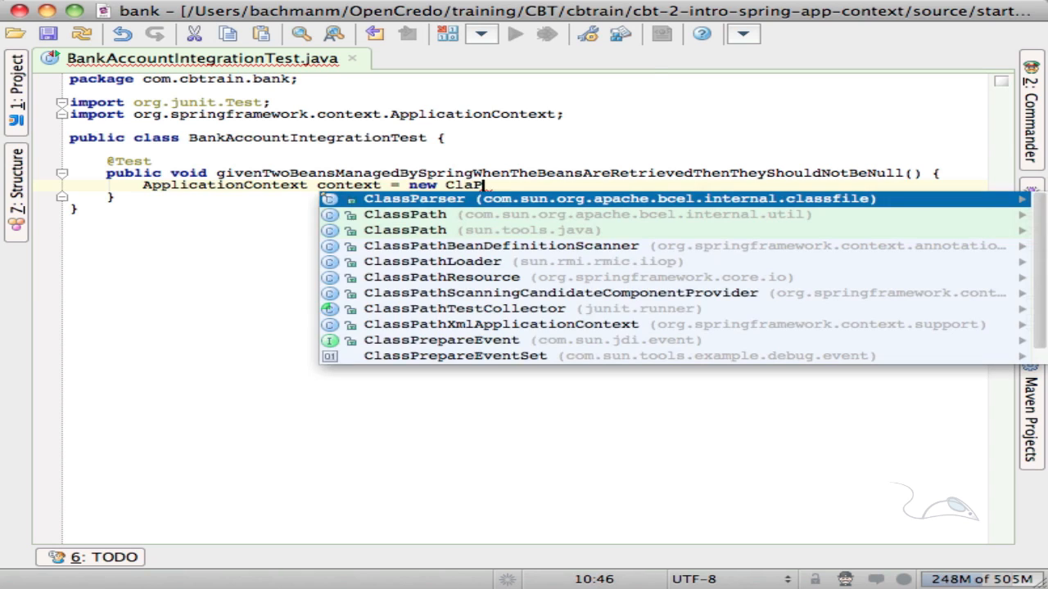
click(495, 324)
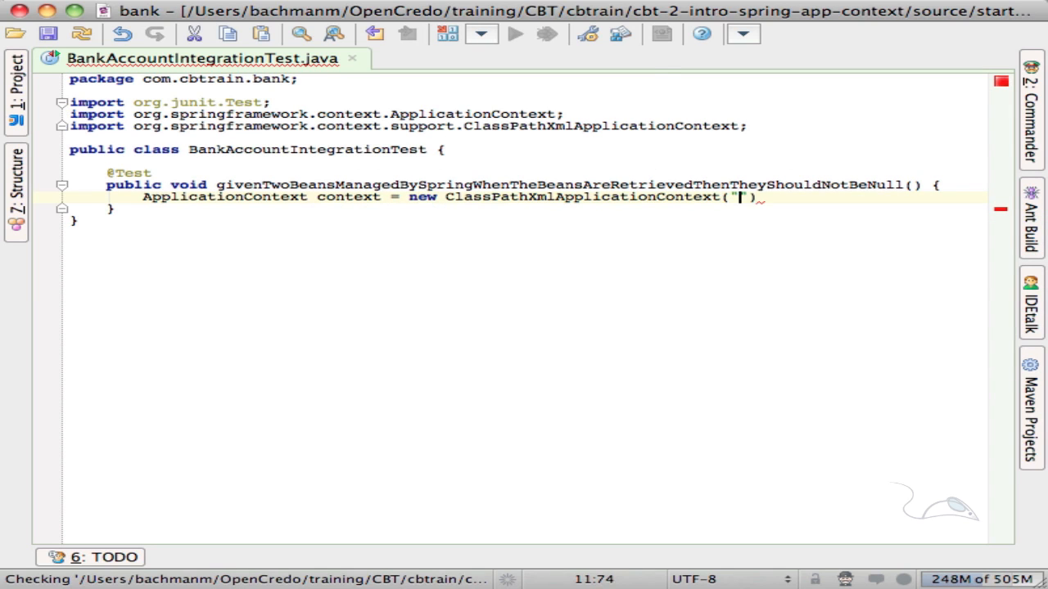
text(applicationContext.xml)
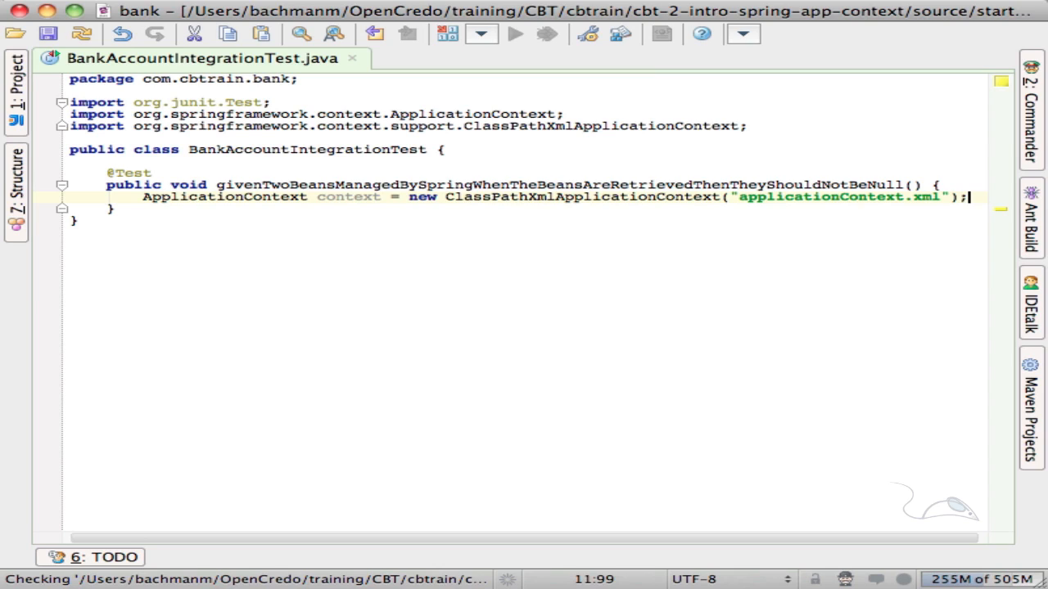
Add assertNotNull(context.getBean(...)) checks for the accountRepository and bankService beans.
text(a)
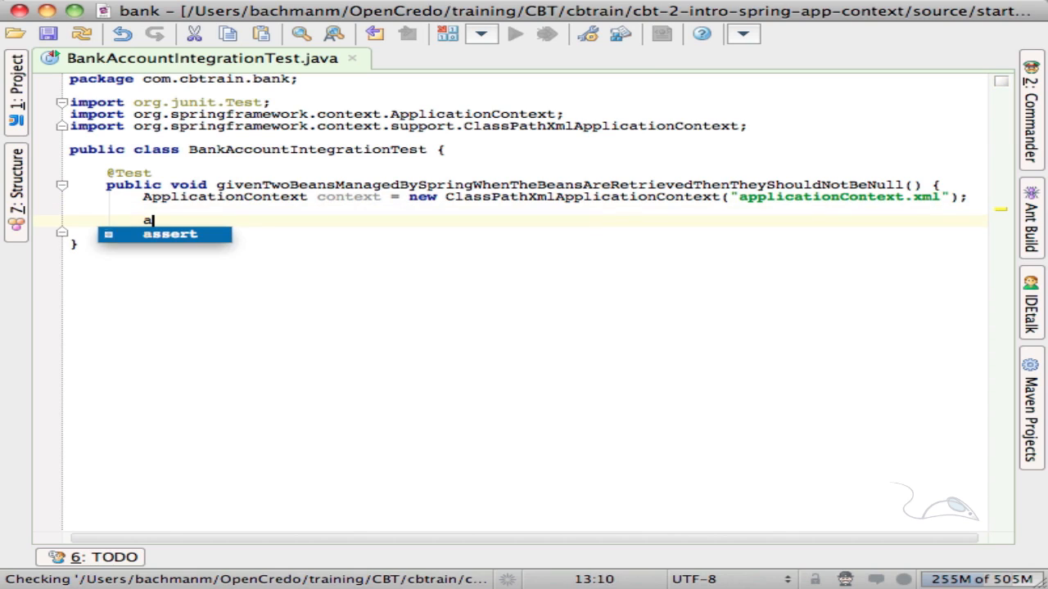
text(ssertNot)
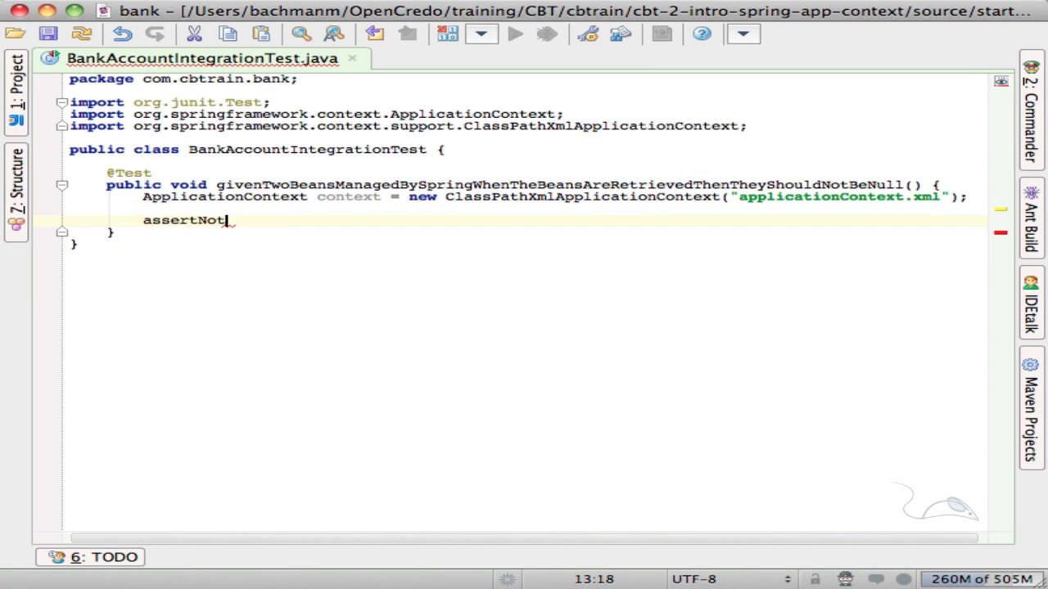
text(Null();)
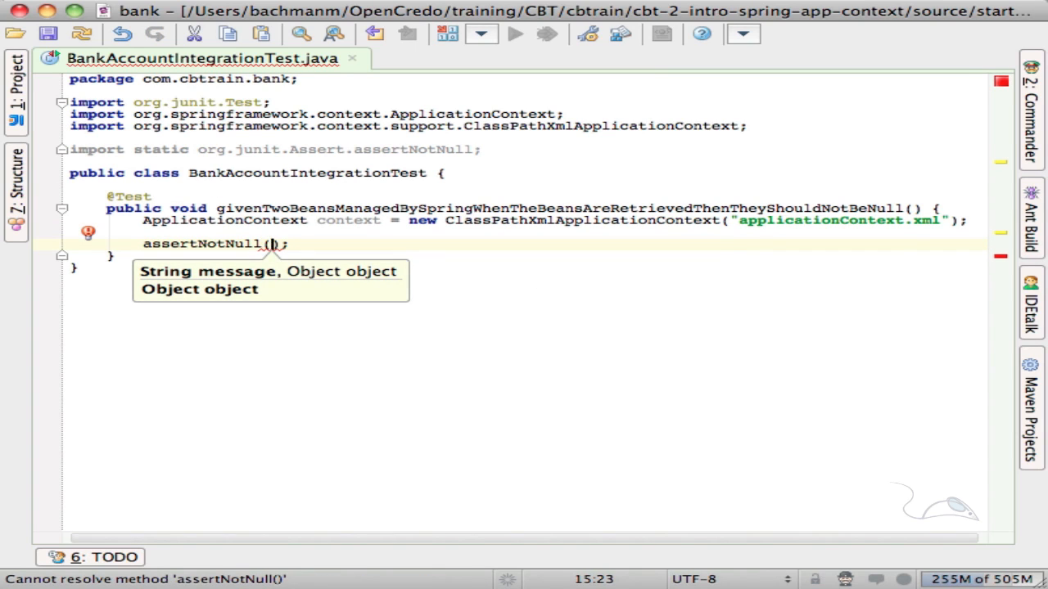
text(context.)
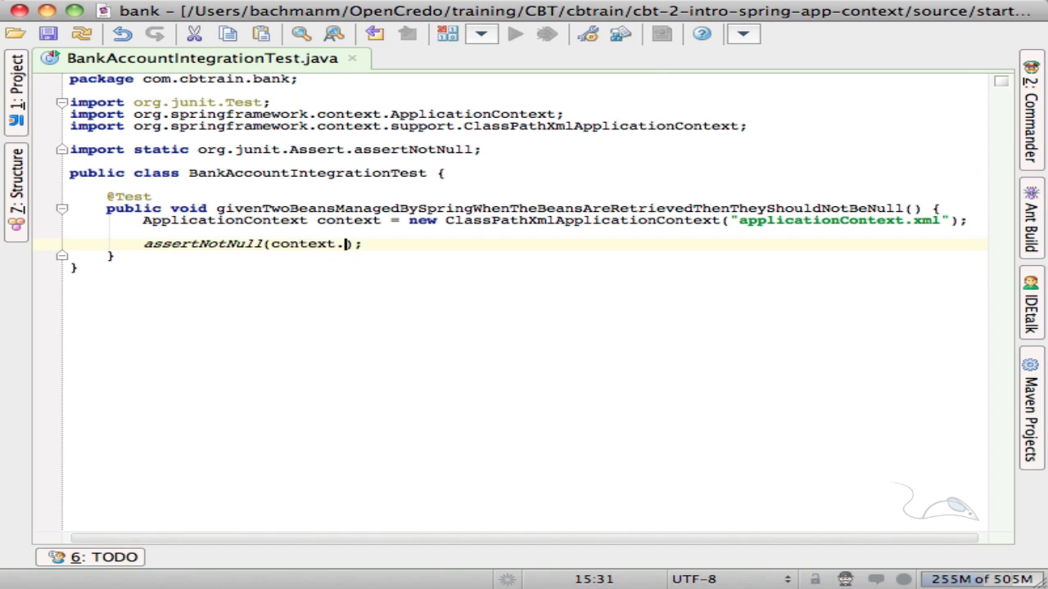
text(getBean())
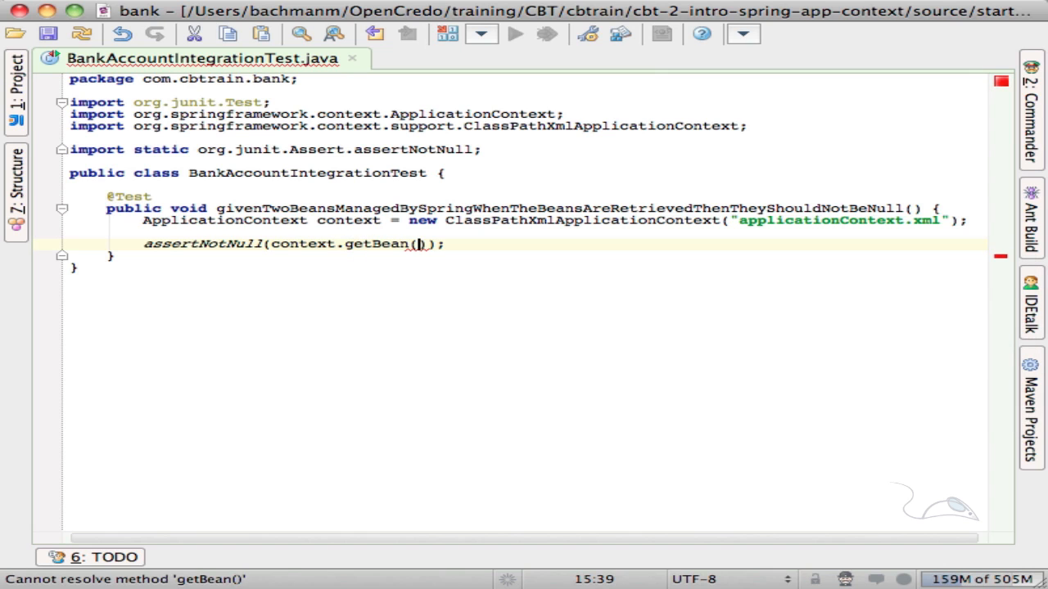
text("accountRepository)
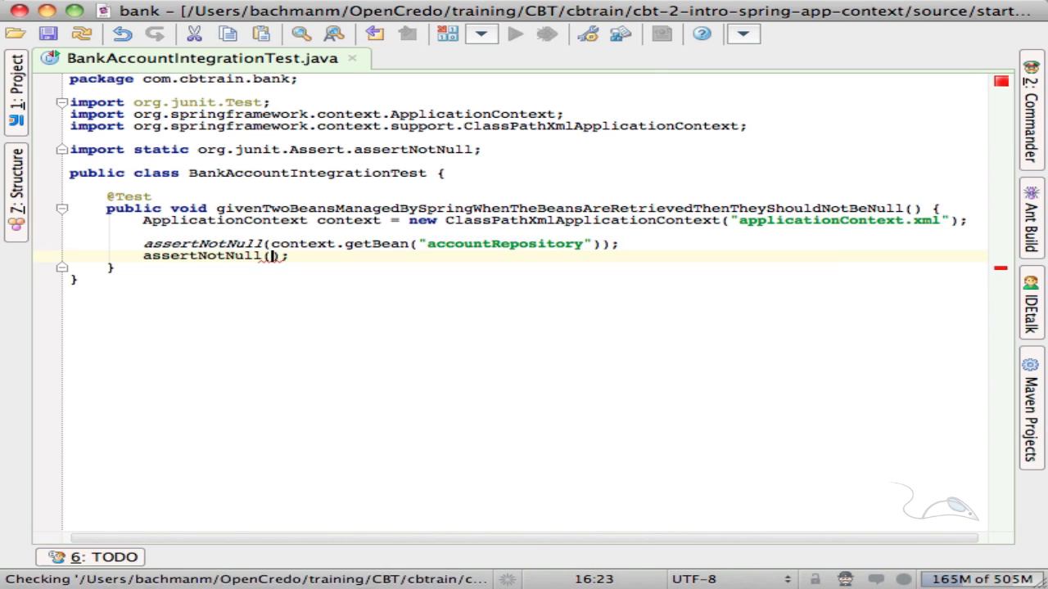
text(context.get)
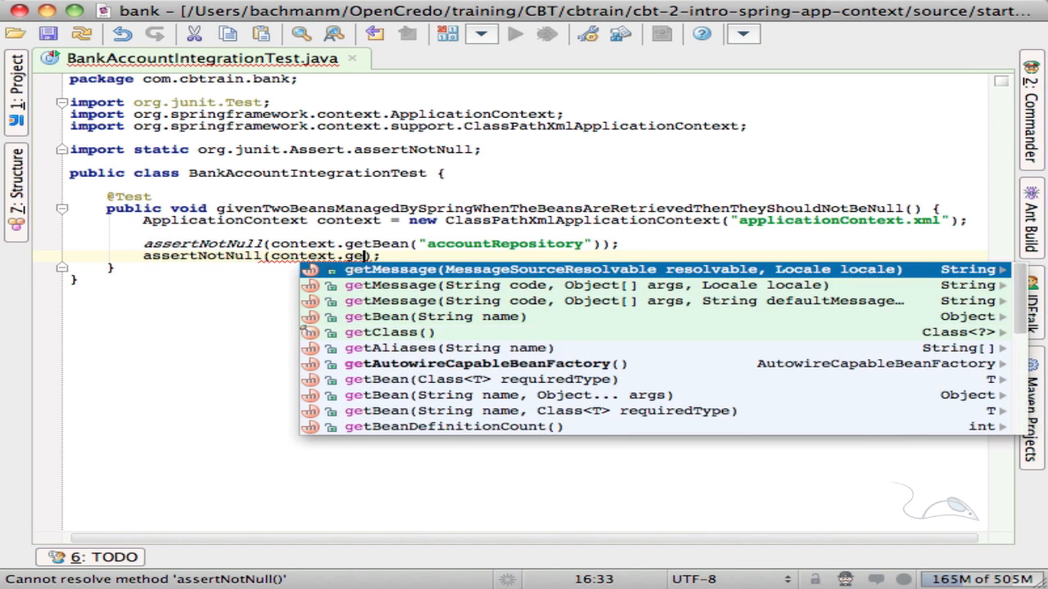
text(Bean("")
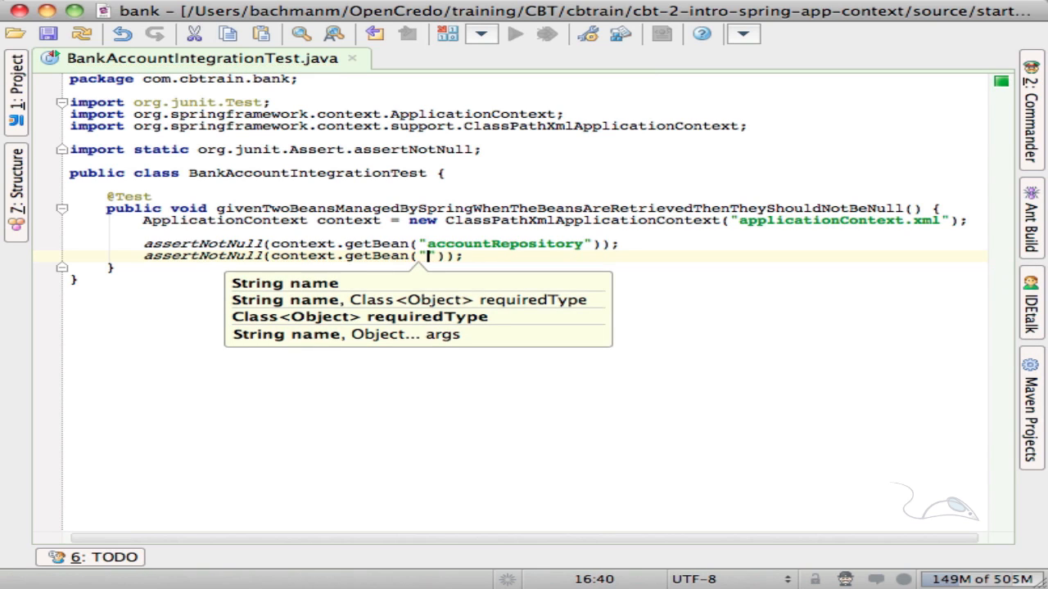
text(bankService)
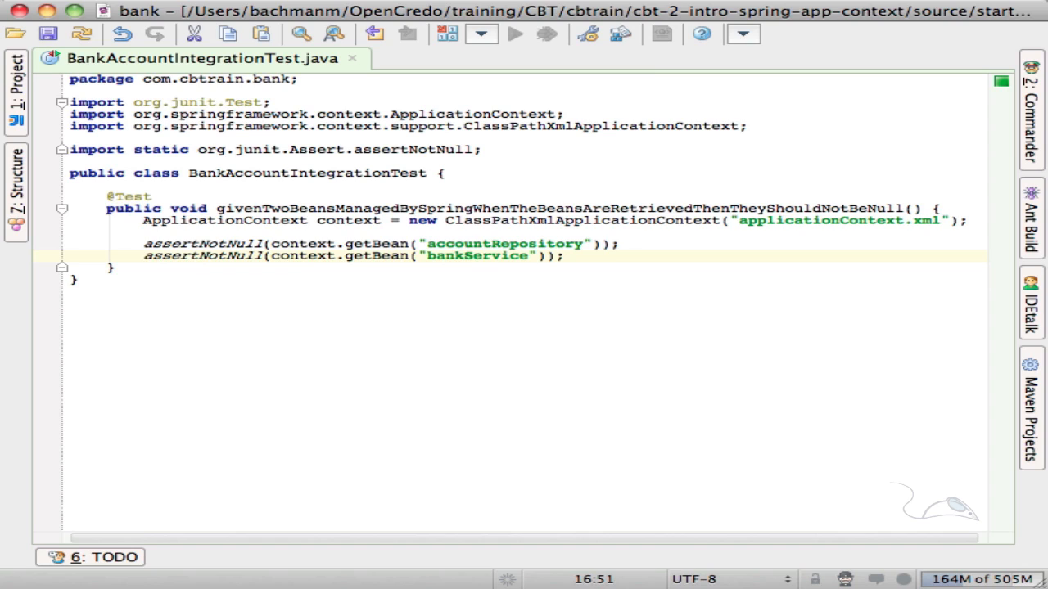
Close BankAccountIntegrationTest and select the bank project's Maven Lifecycle test phase.
click(528, 255)
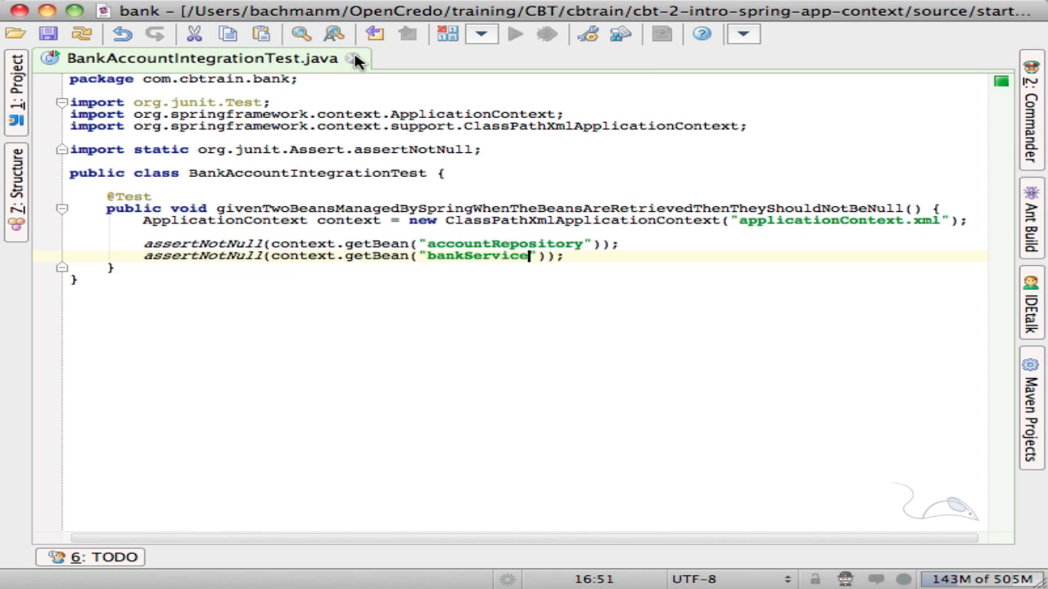
click(355, 58)
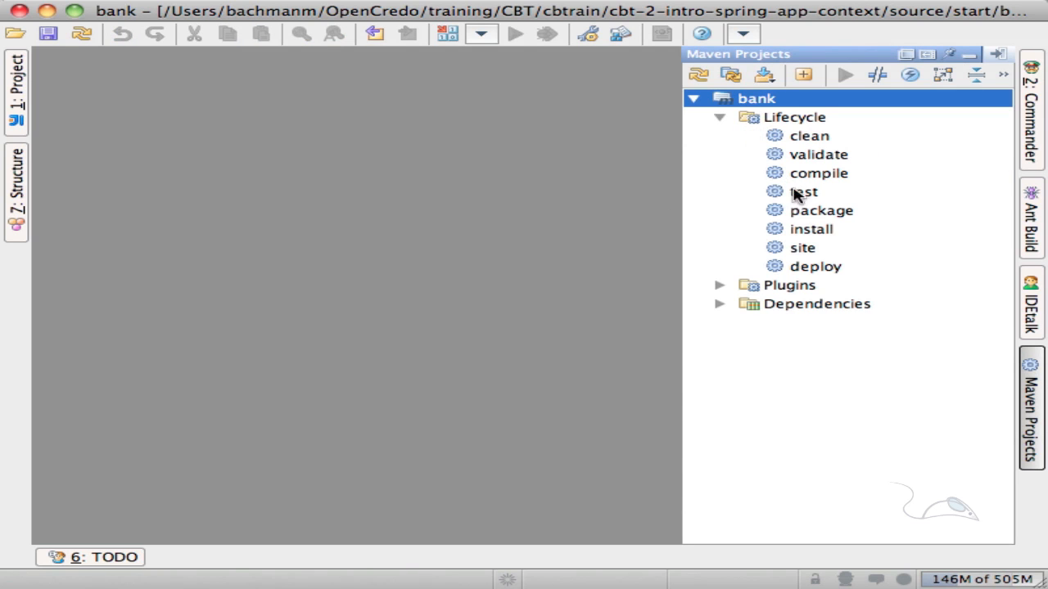
click(803, 192)
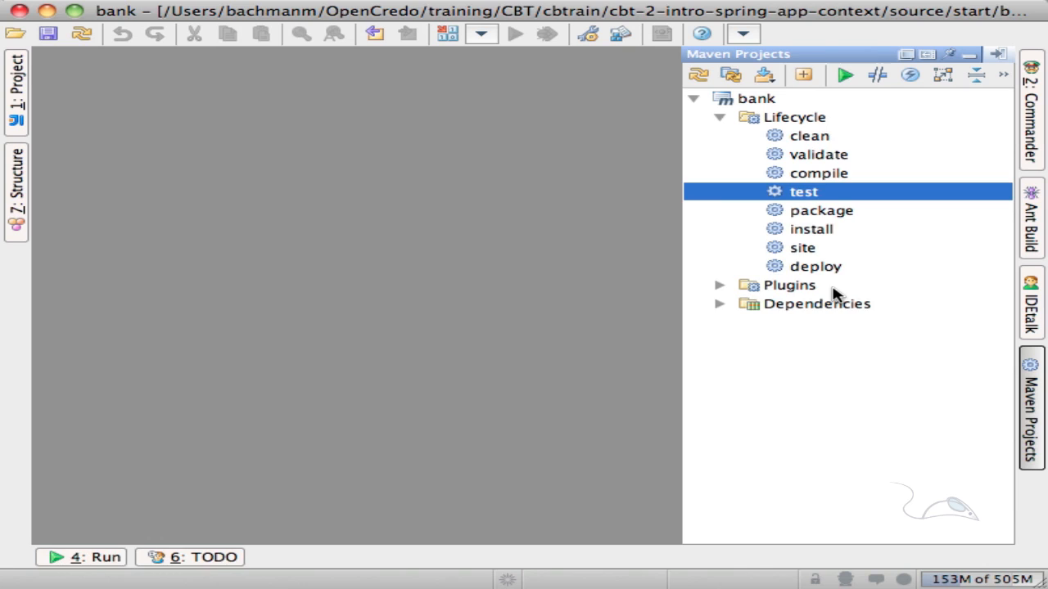